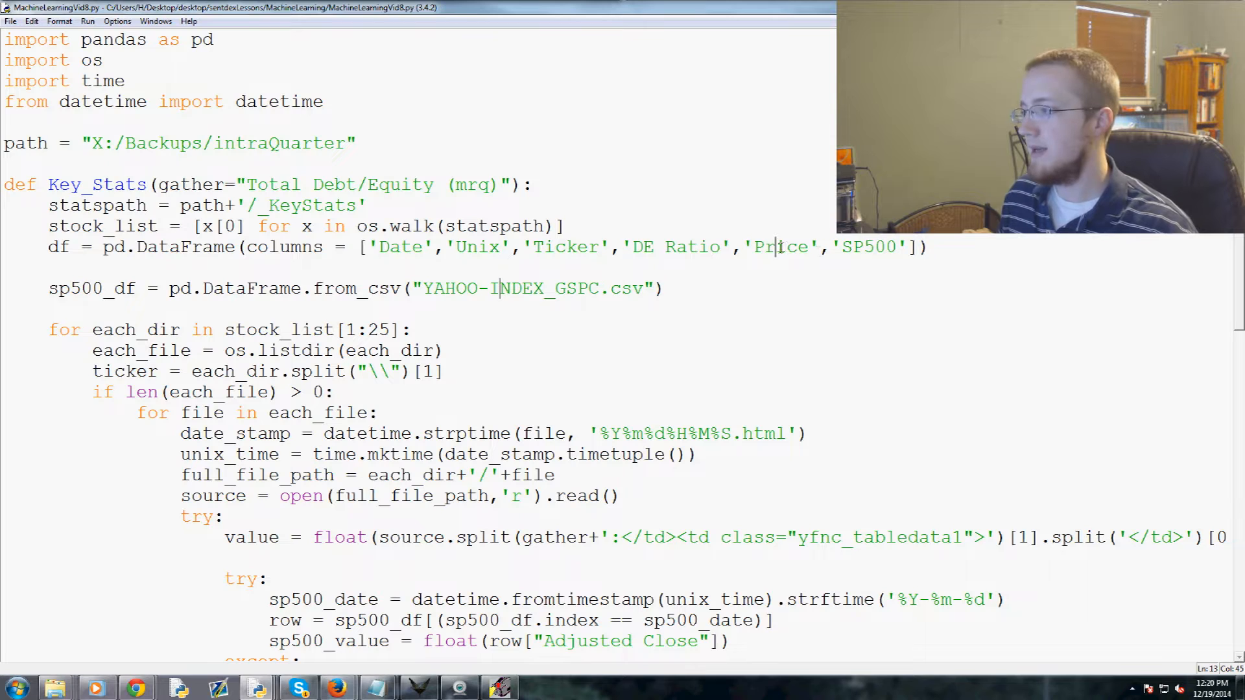
Insert 'stock_p_change' after 'Price' and 'sp500_p_change' after 'SP500' in the columns list.
double_click(783, 246)
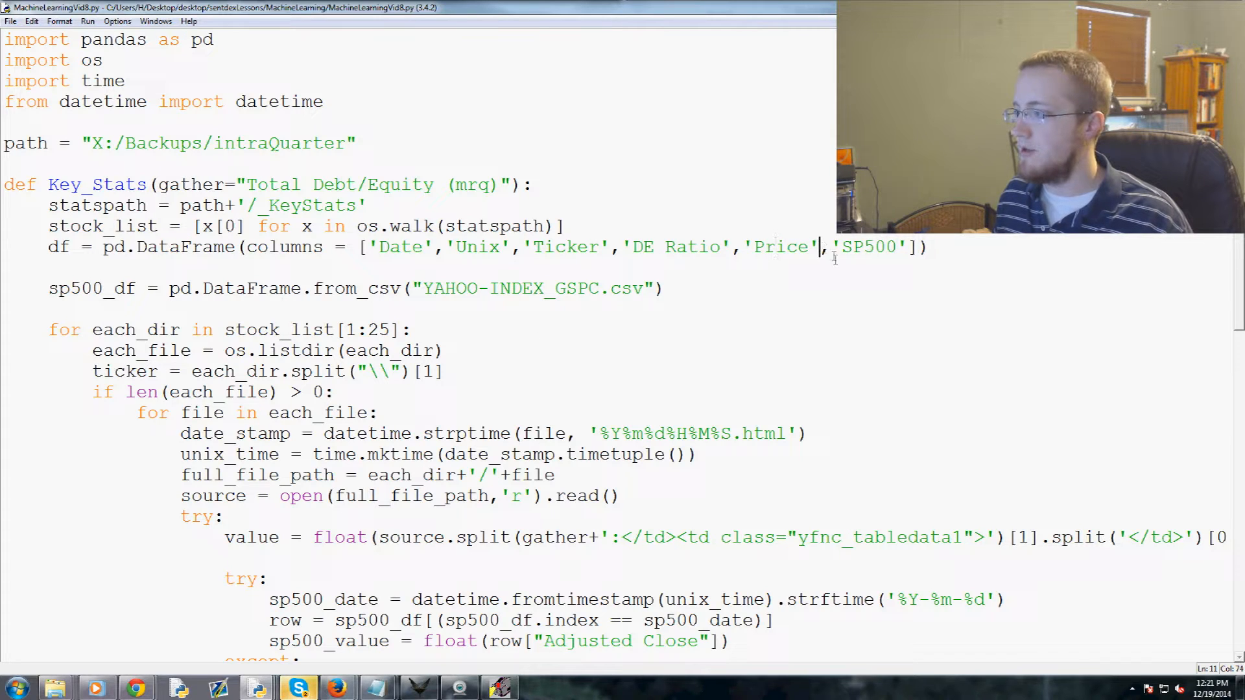
mouse_move(1061, 273)
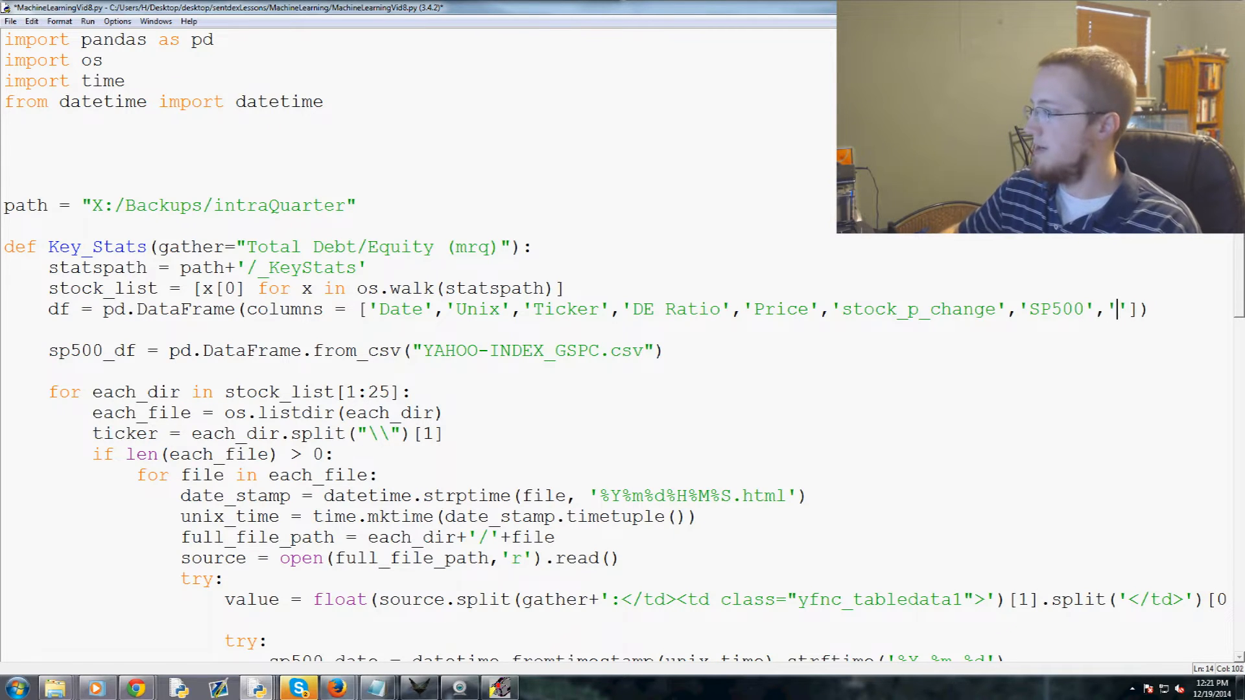
type("sp500_p_change'])")
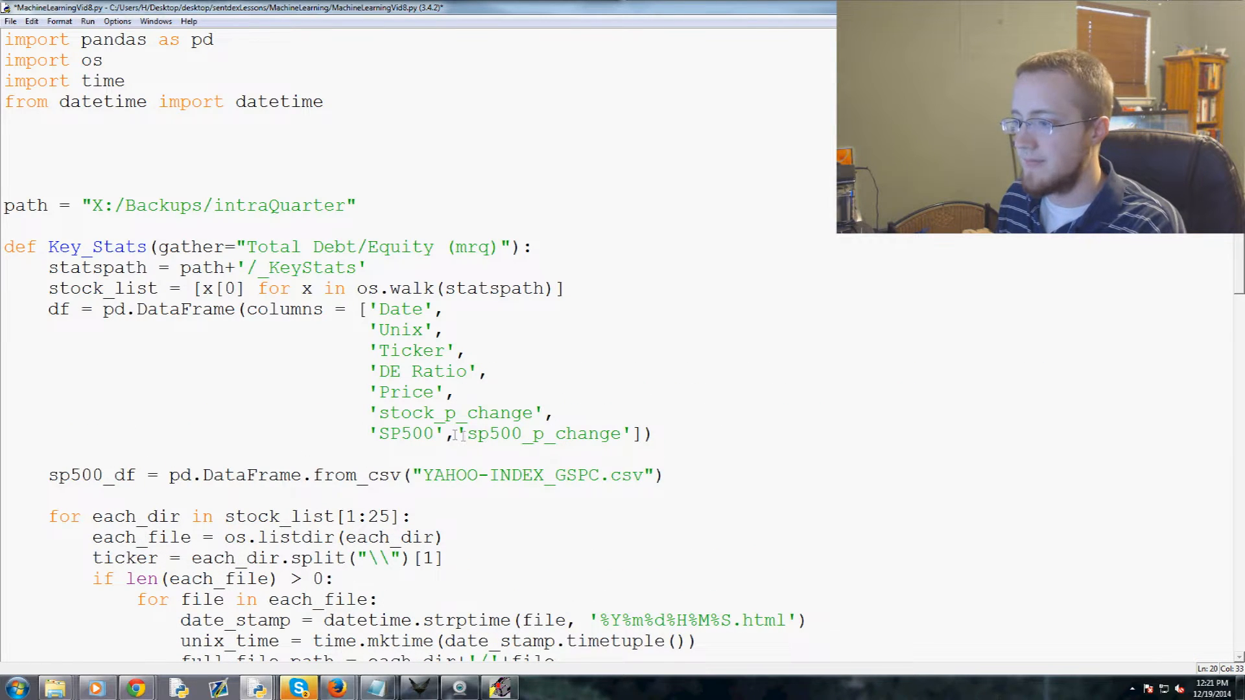
scroll("down", 3)
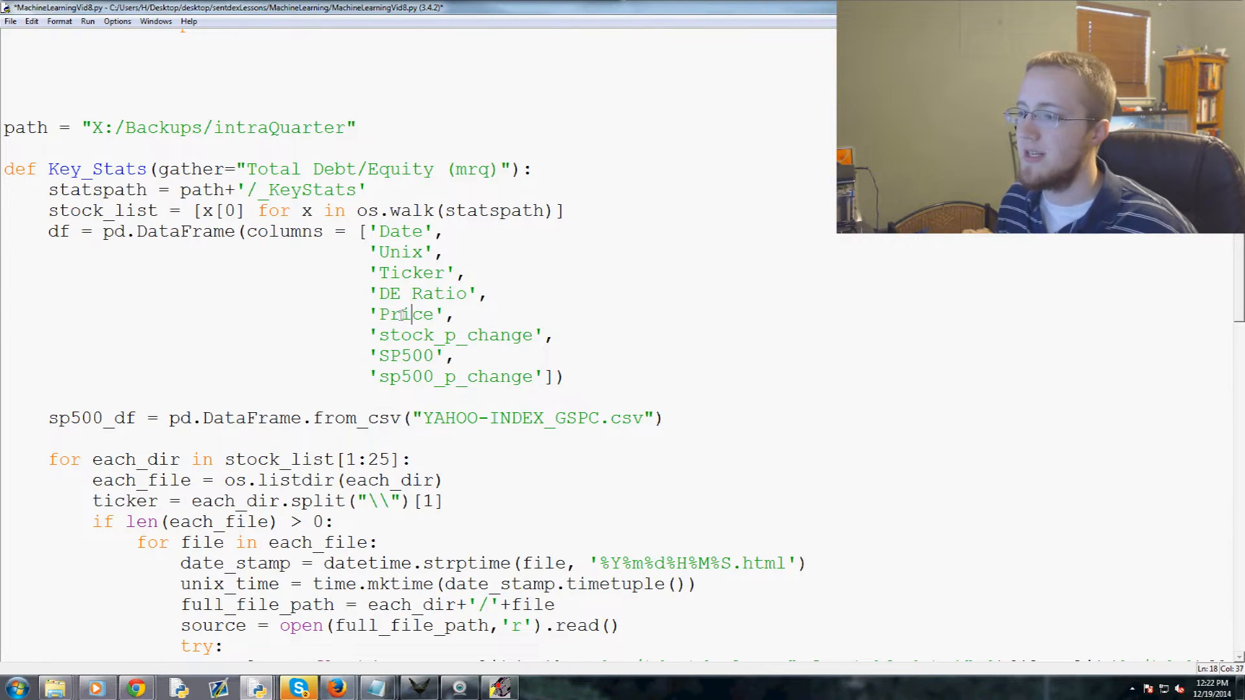
double_click(407, 355)
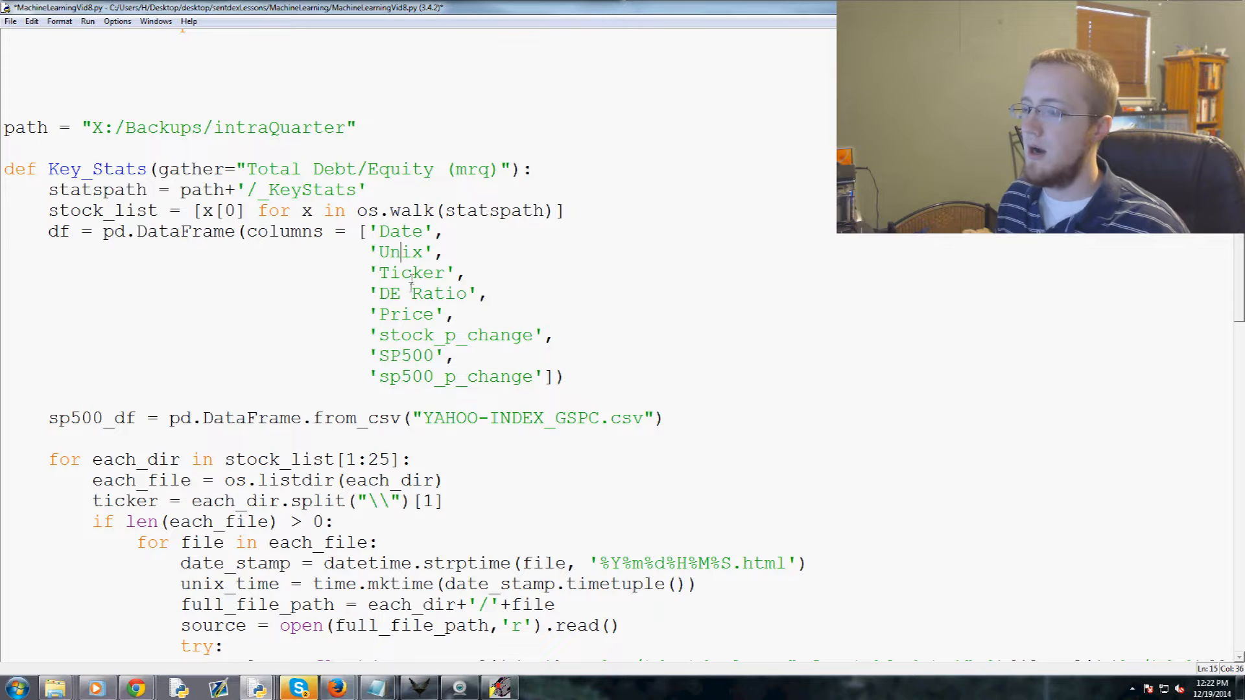
double_click(411, 272)
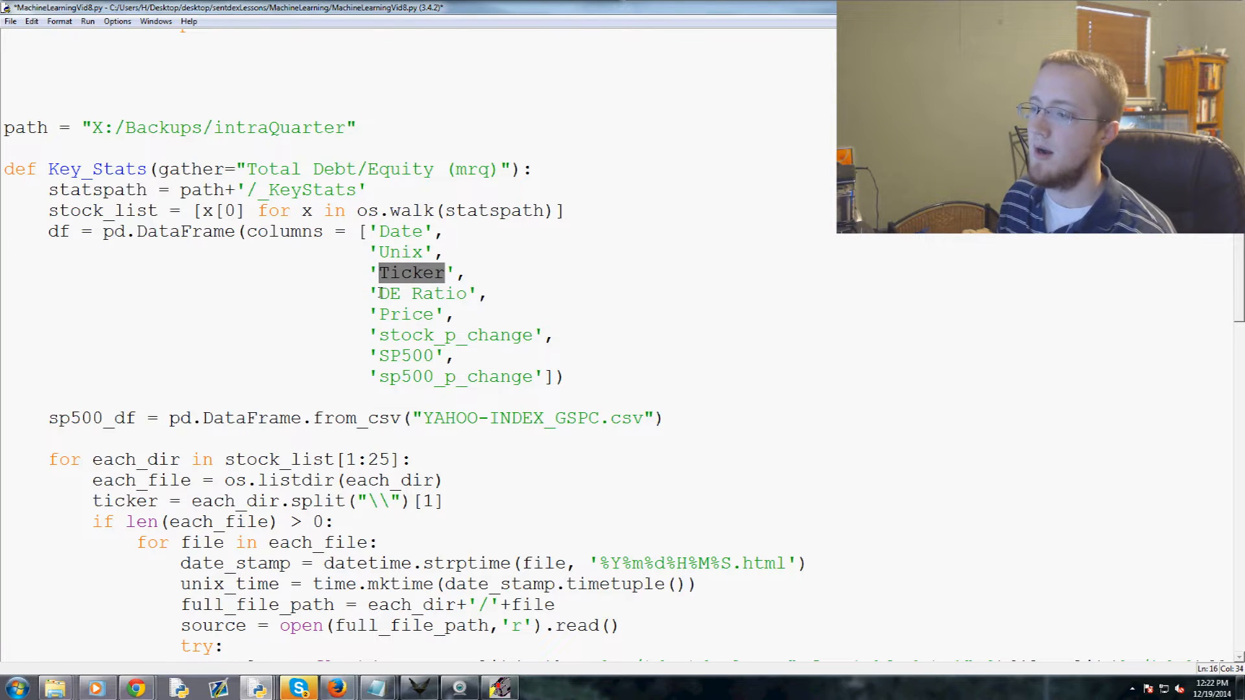
double_click(425, 293)
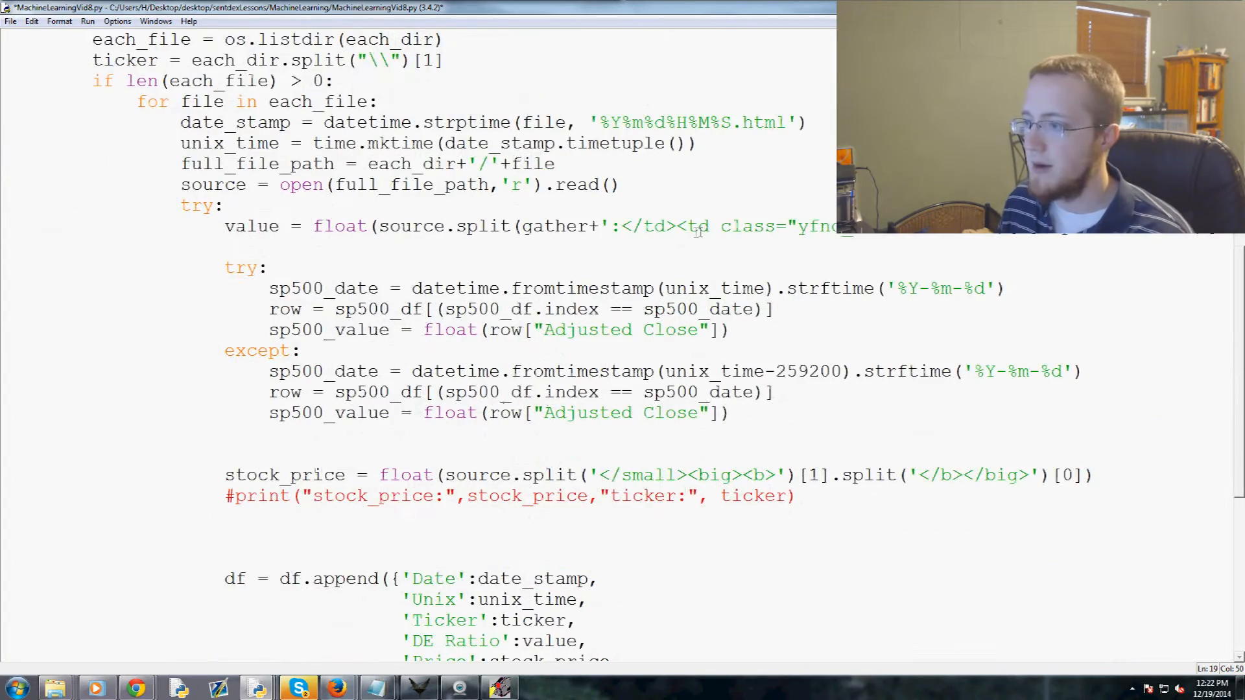
scroll("up", 3)
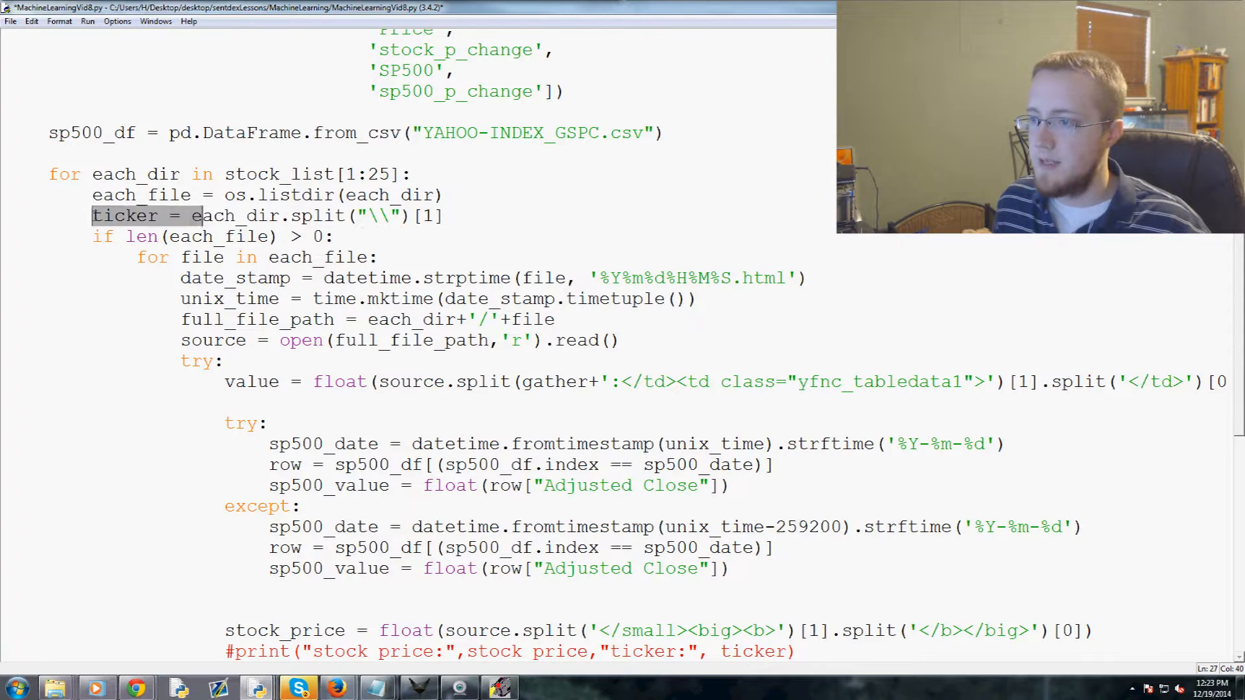
left_click(443, 215)
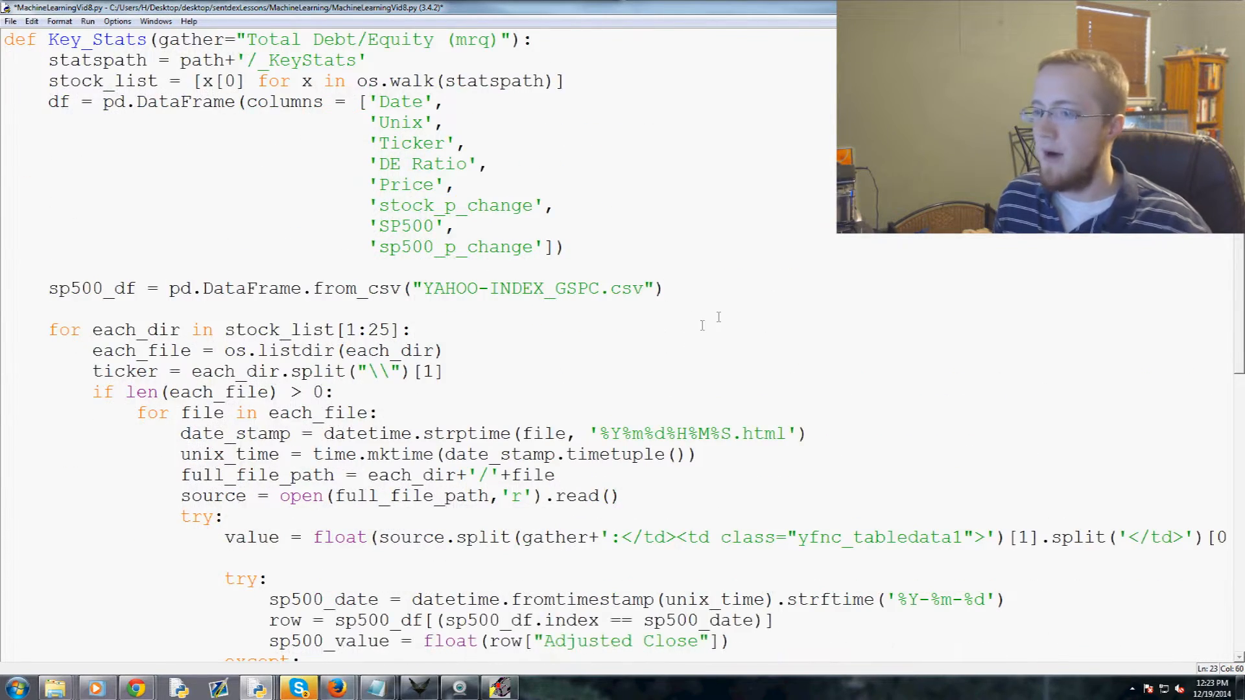
Define 'ticker_list = []' above the loop and append each ticker inside it.
type("ticker")
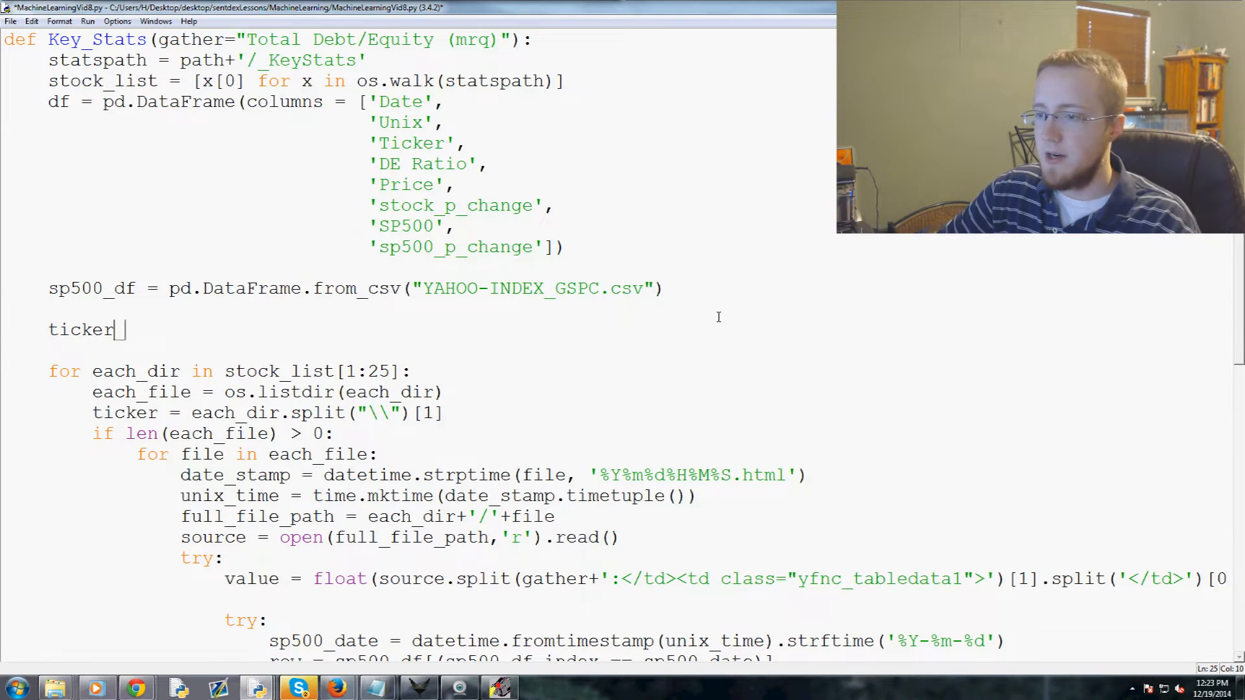
type("_list = []")
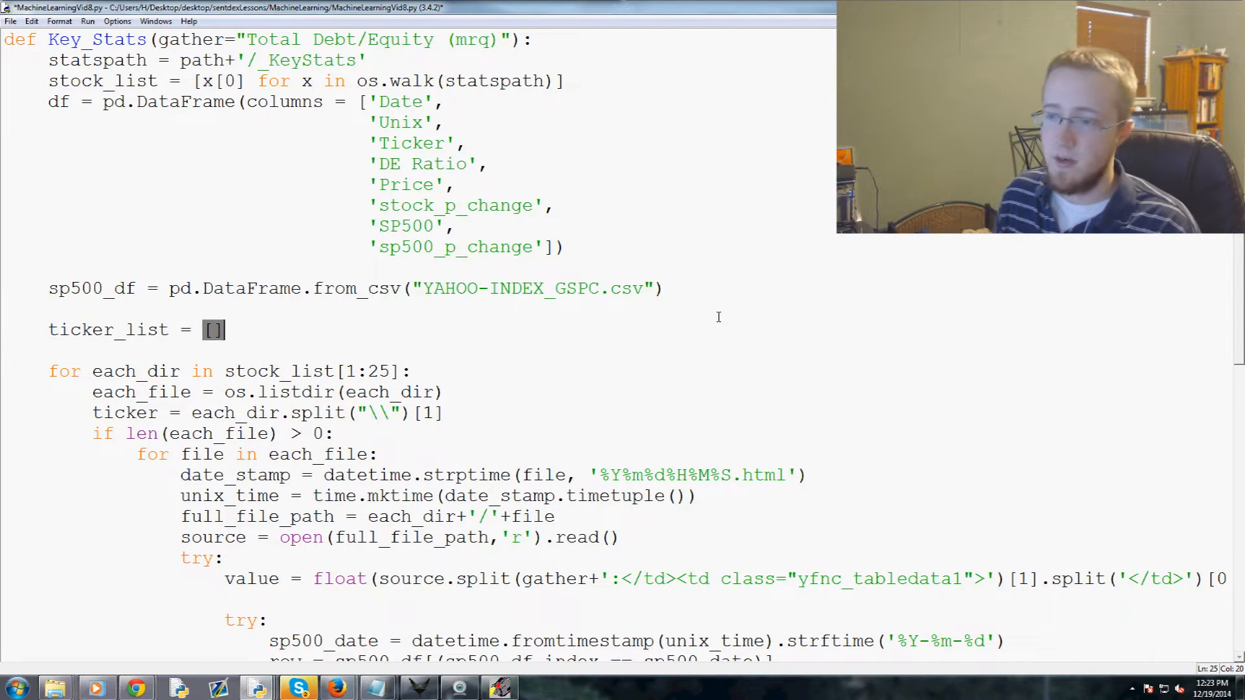
scroll("down", 3)
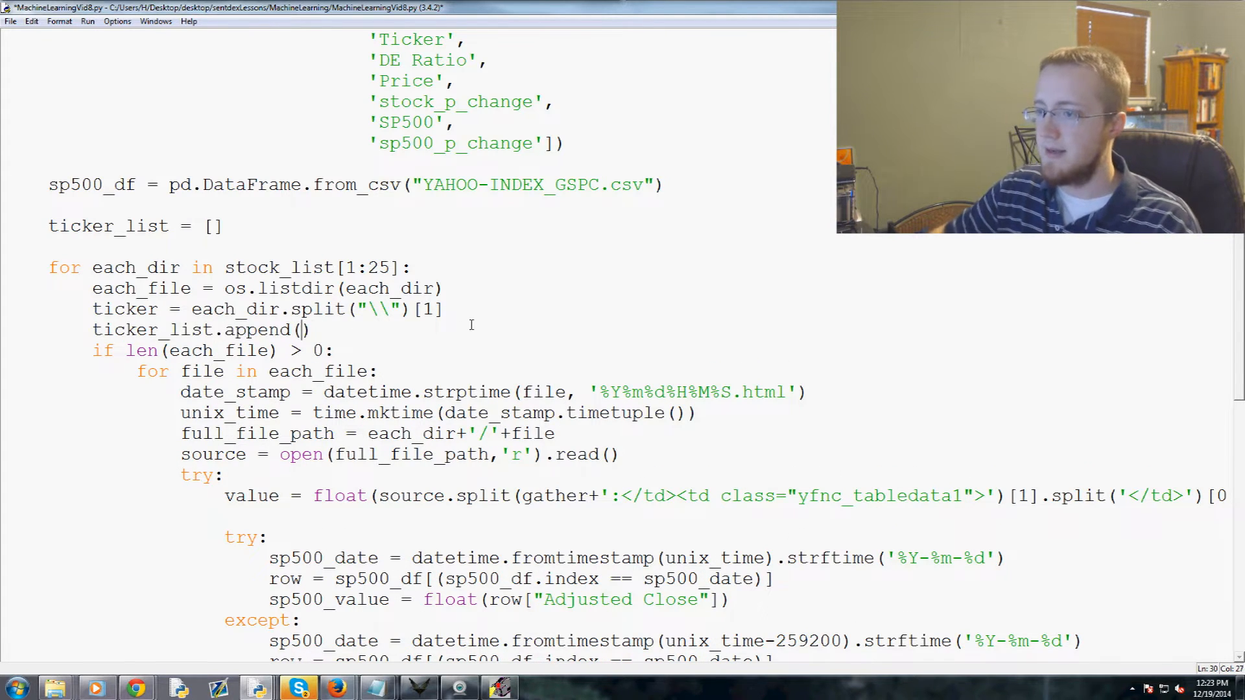
type("ticker")
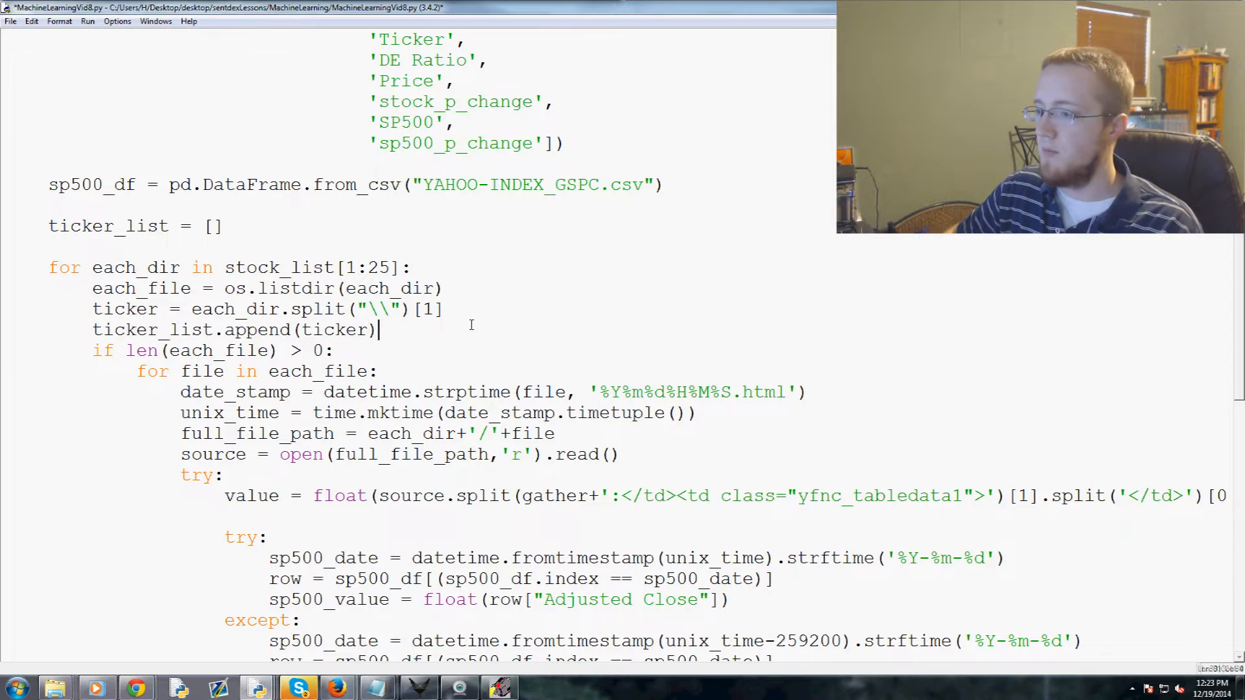
key("enter")
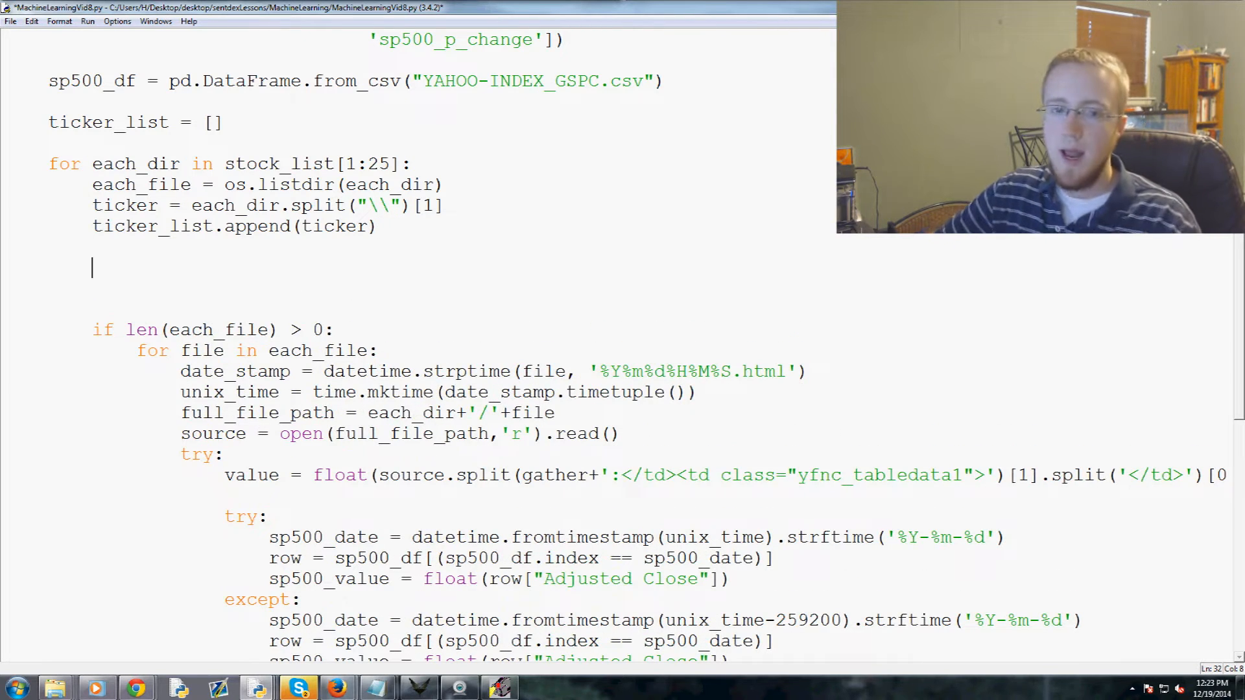
Initialize starting_stock_value and starting_sp500_value to False below the append line.
type("starting_")
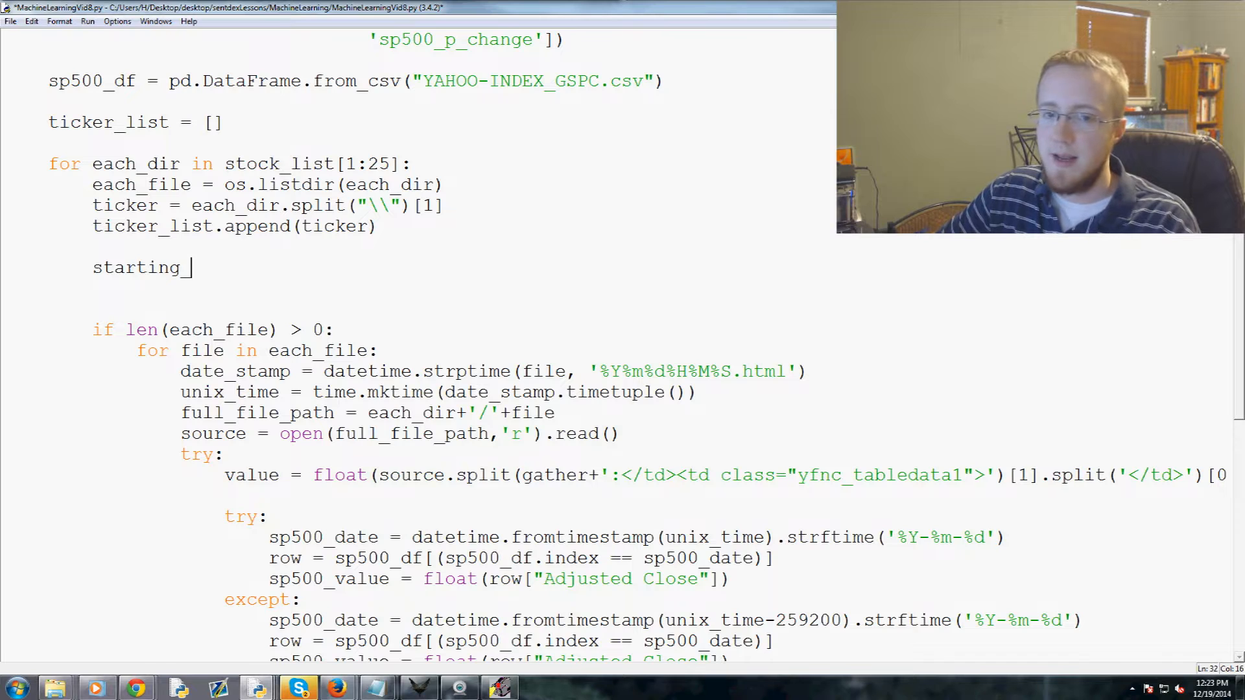
type("stock_value = False")
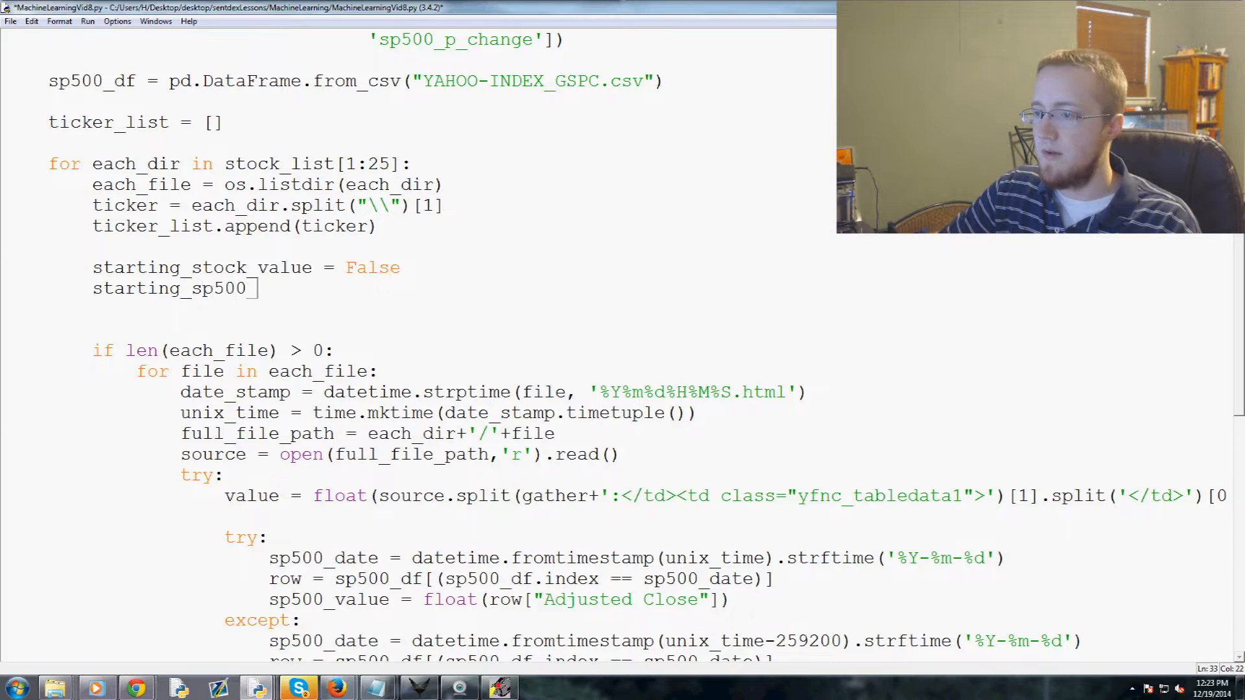
type("value = Fal")
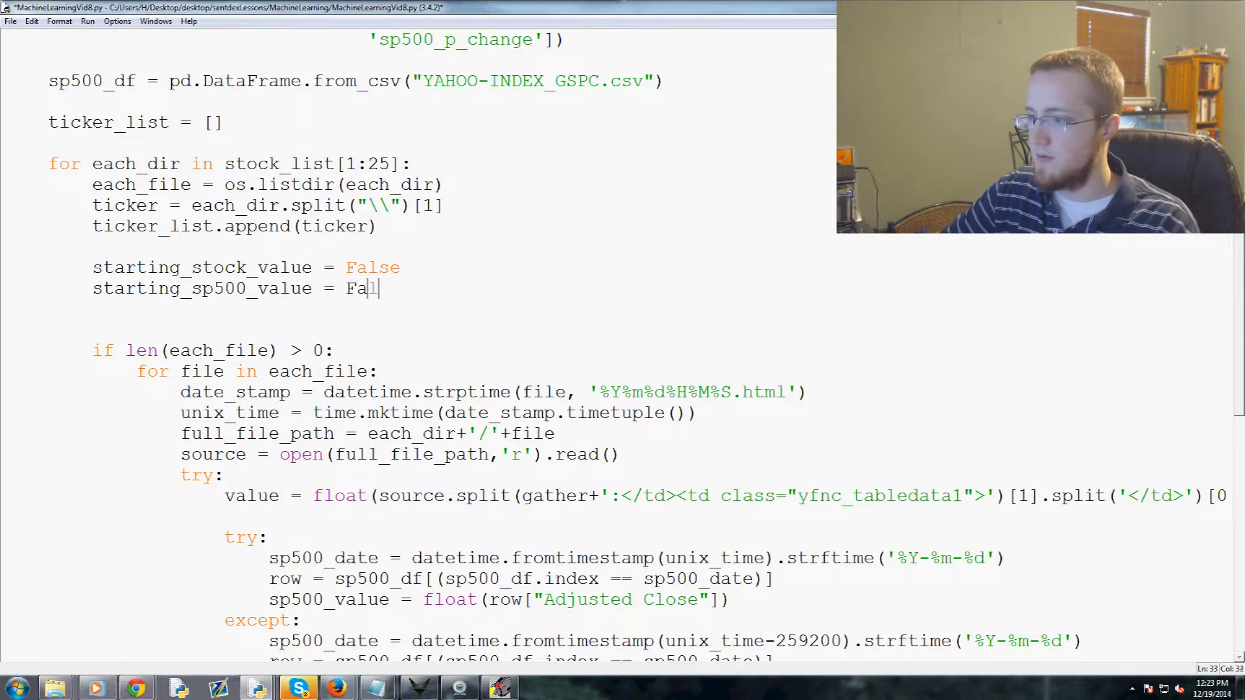
type("lse")
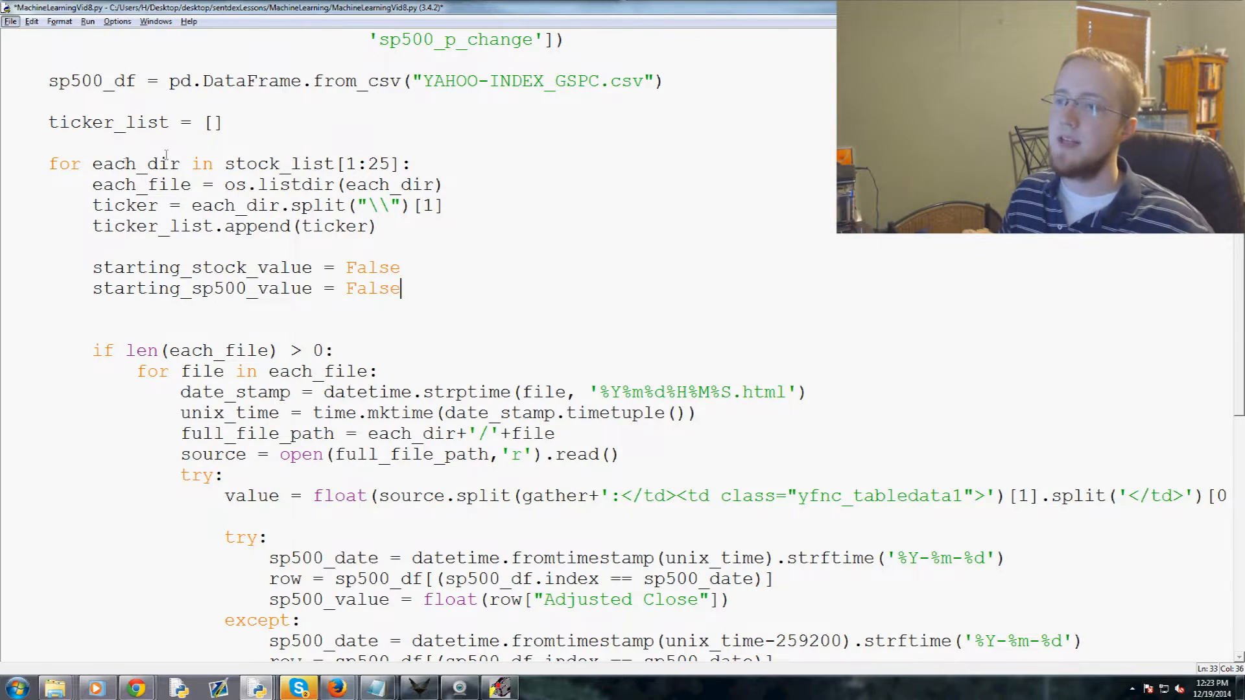
left_click(114, 164)
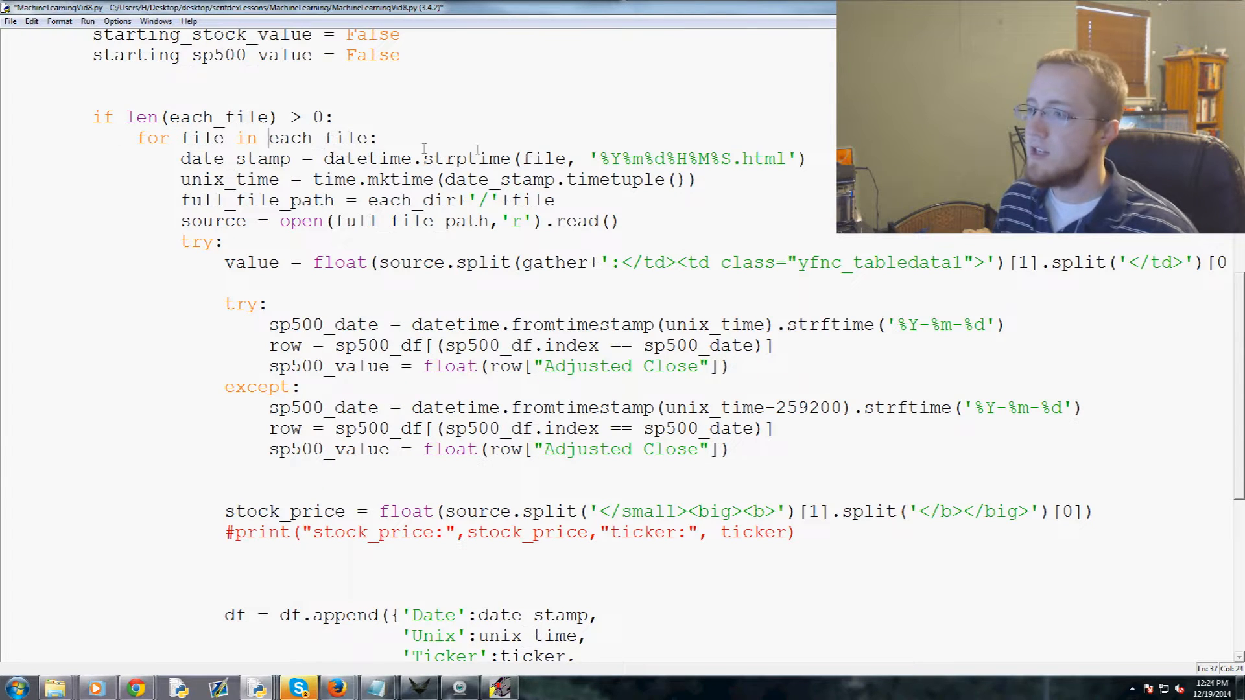
Write 'stock_p_change = stock_price - starting_stock_value' below the price extraction.
scroll("down", 3)
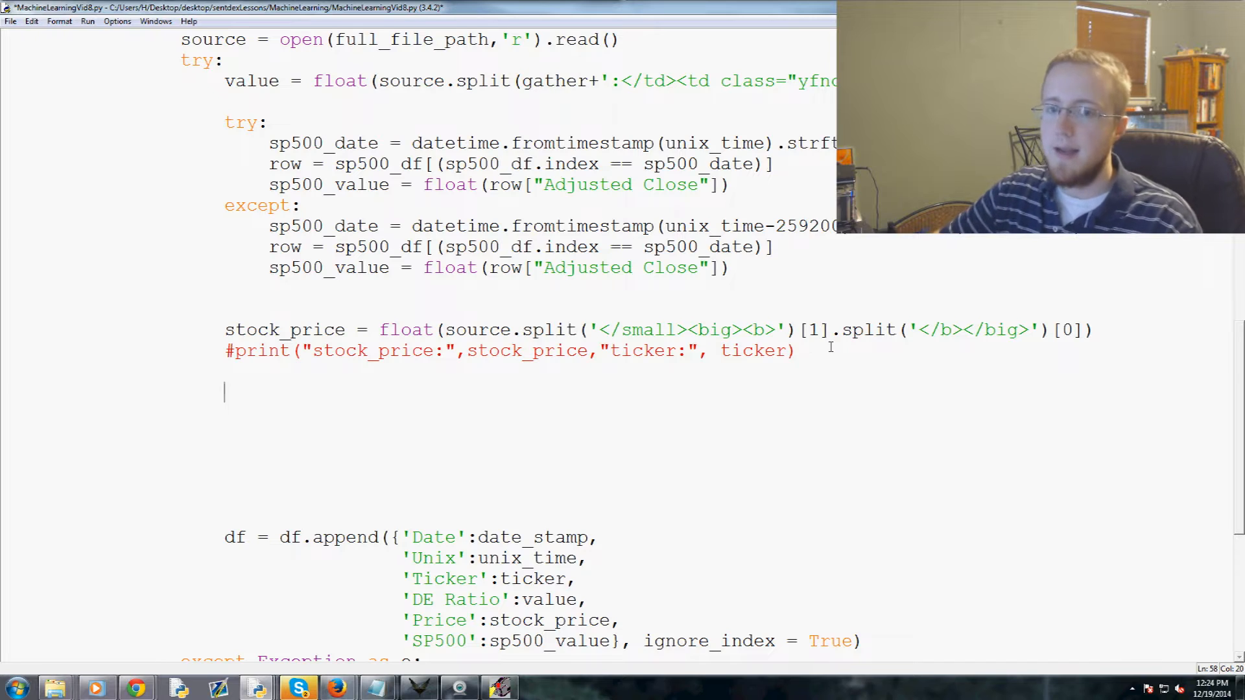
type("stock_p_change")
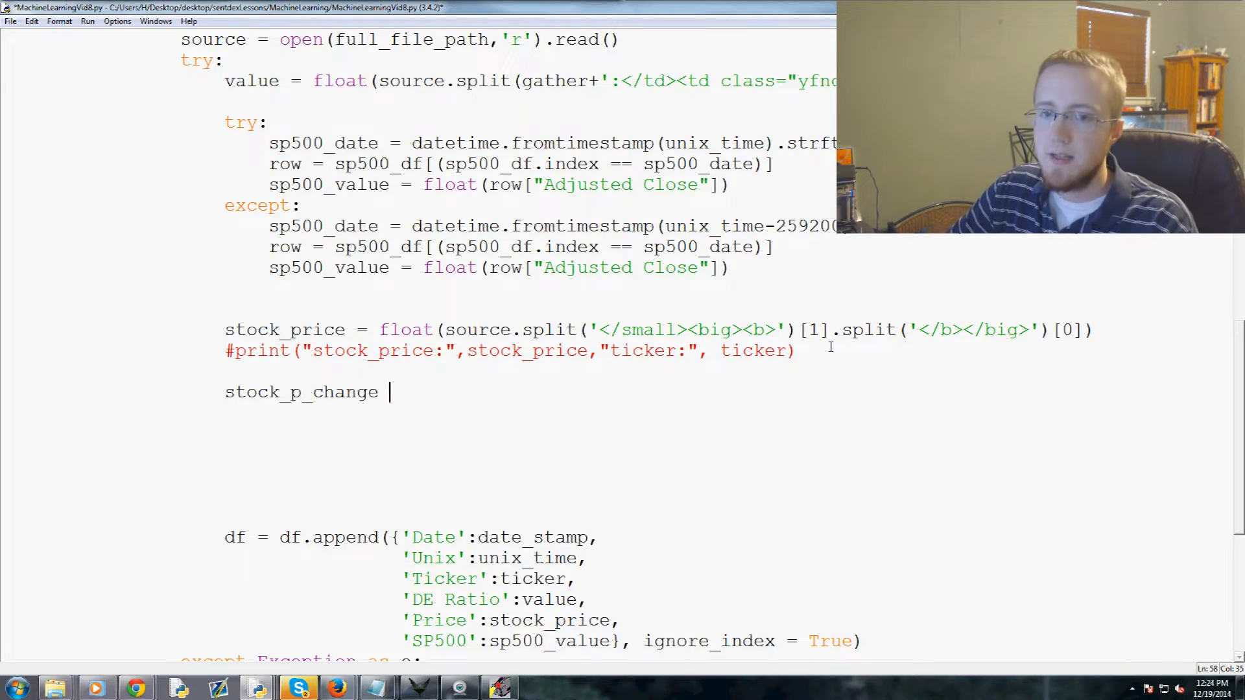
type("= (")
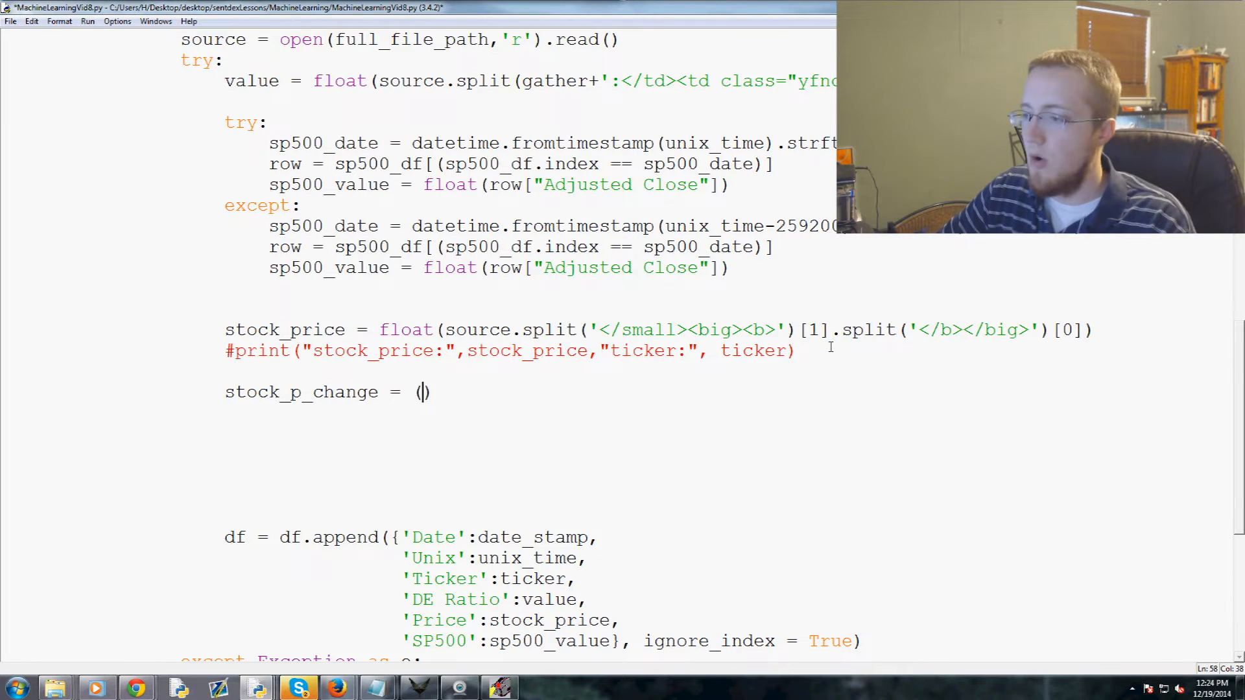
type("stock")
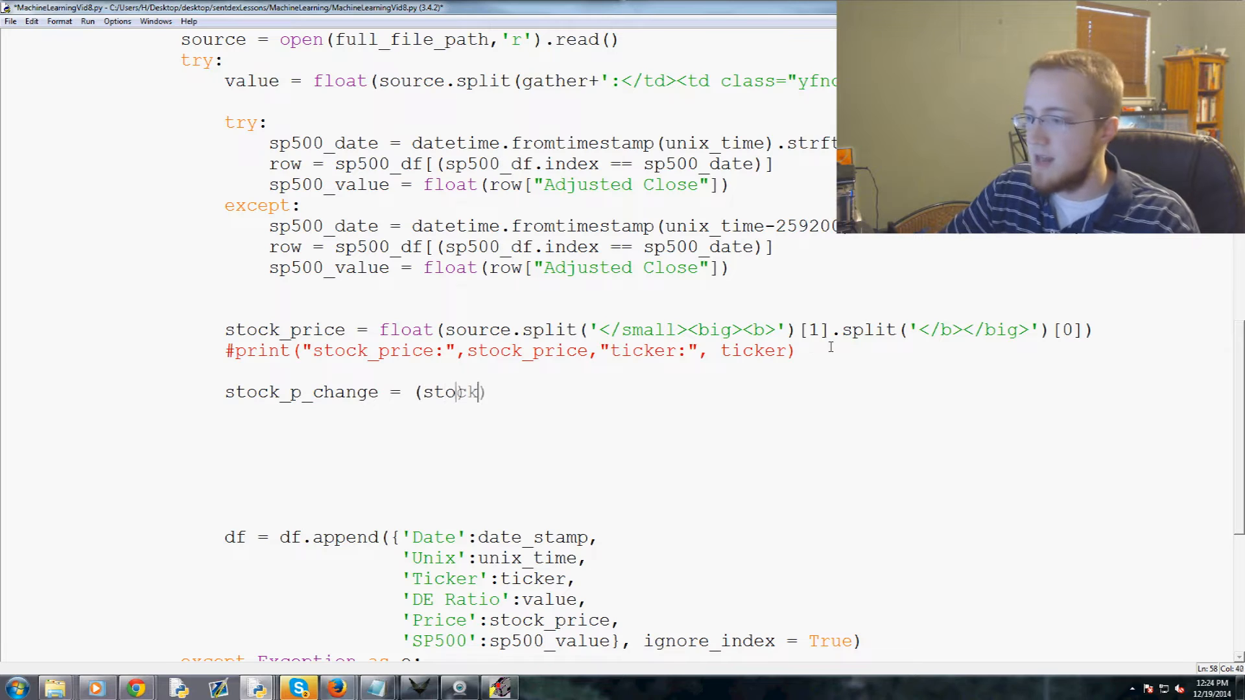
type("_price-")
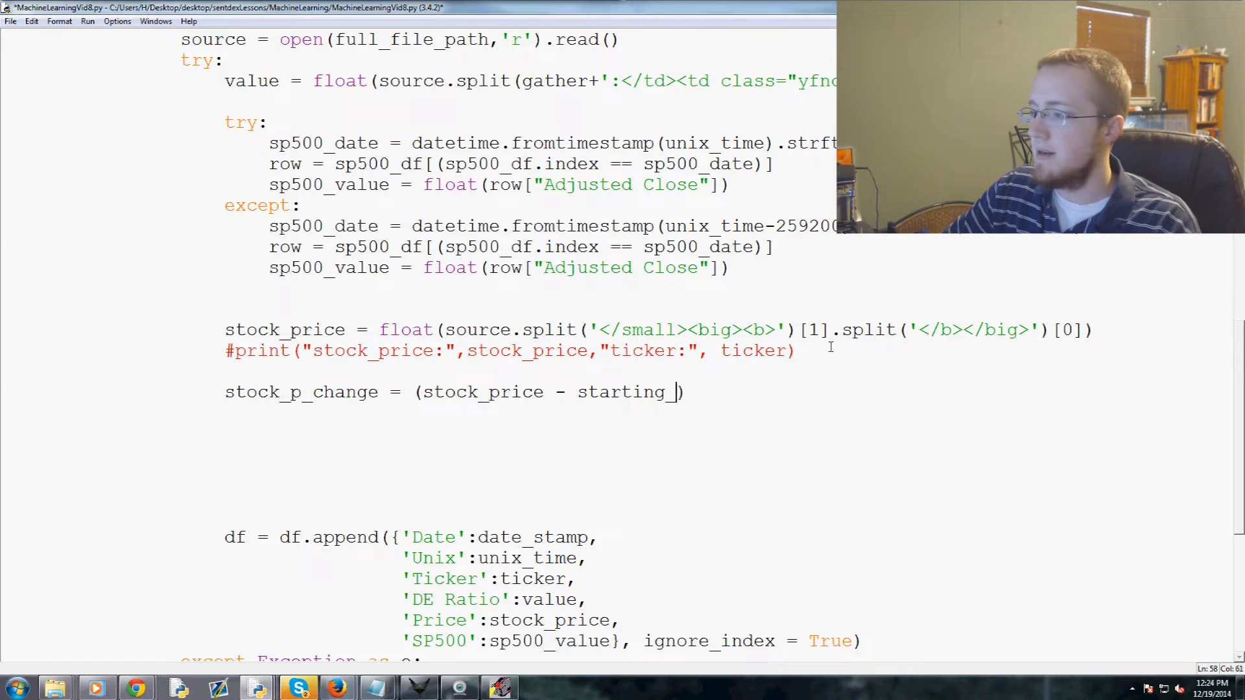
type("stock_value")
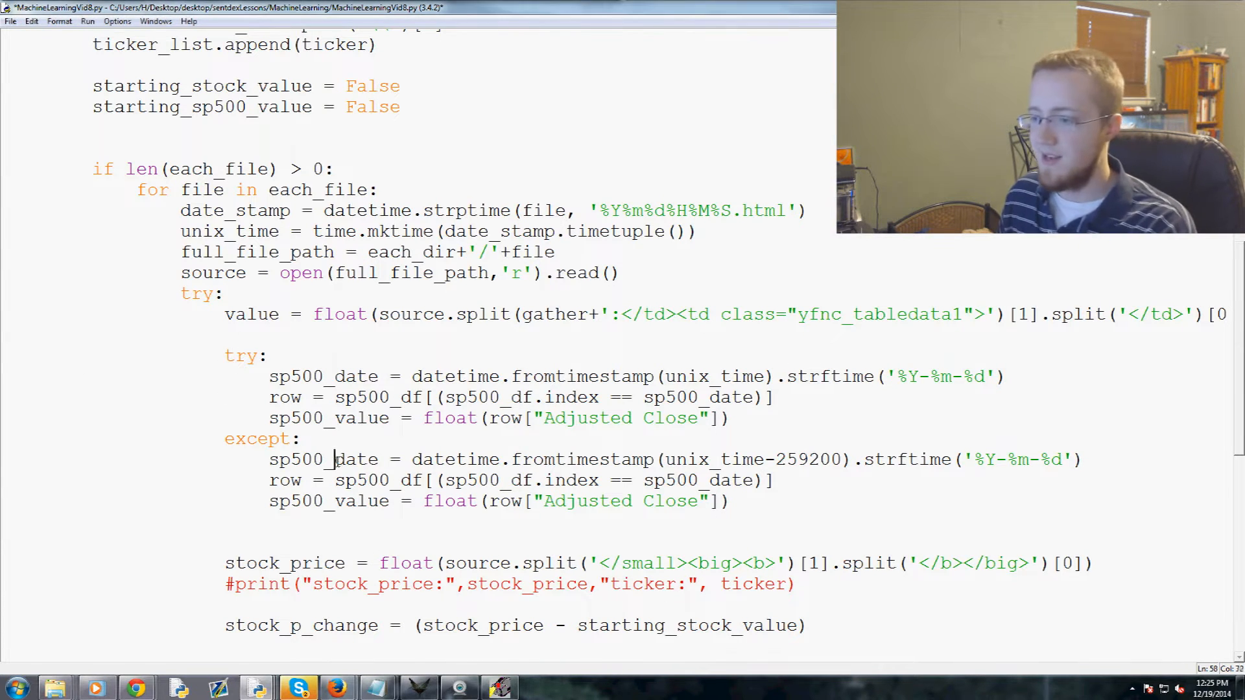
Write the guard 'if not starting_stock_value: starting_stock_value = stock_price'.
scroll("down", 3)
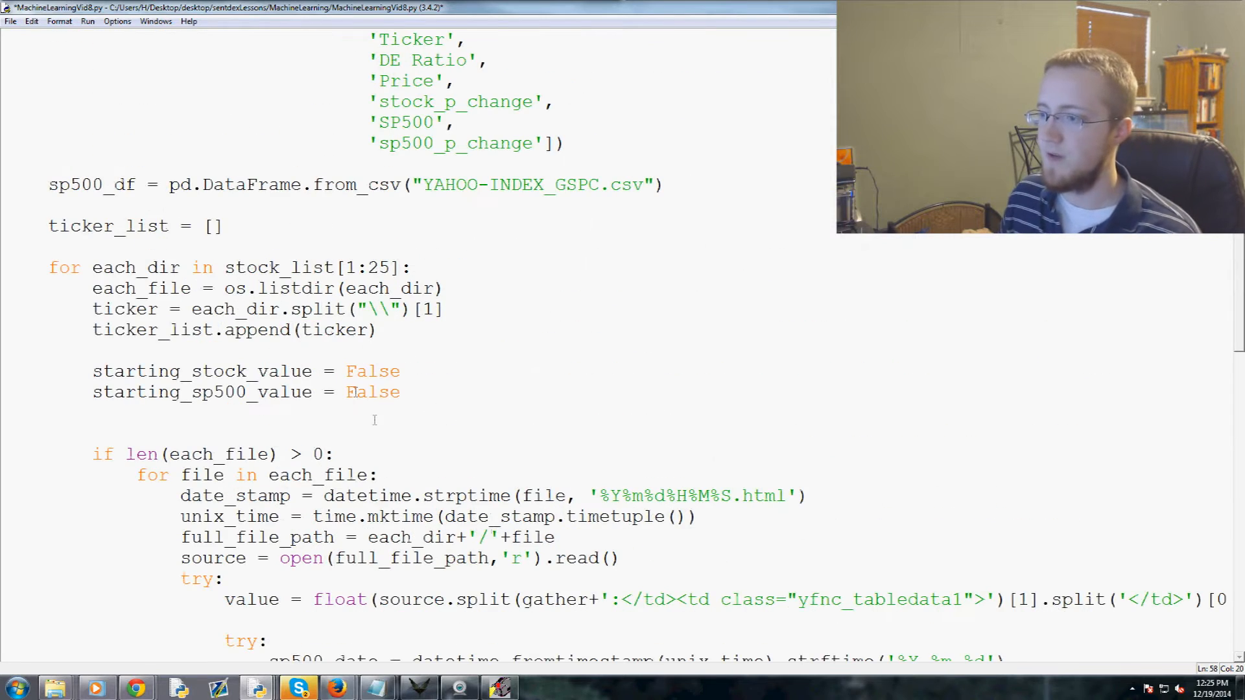
scroll("down", 3)
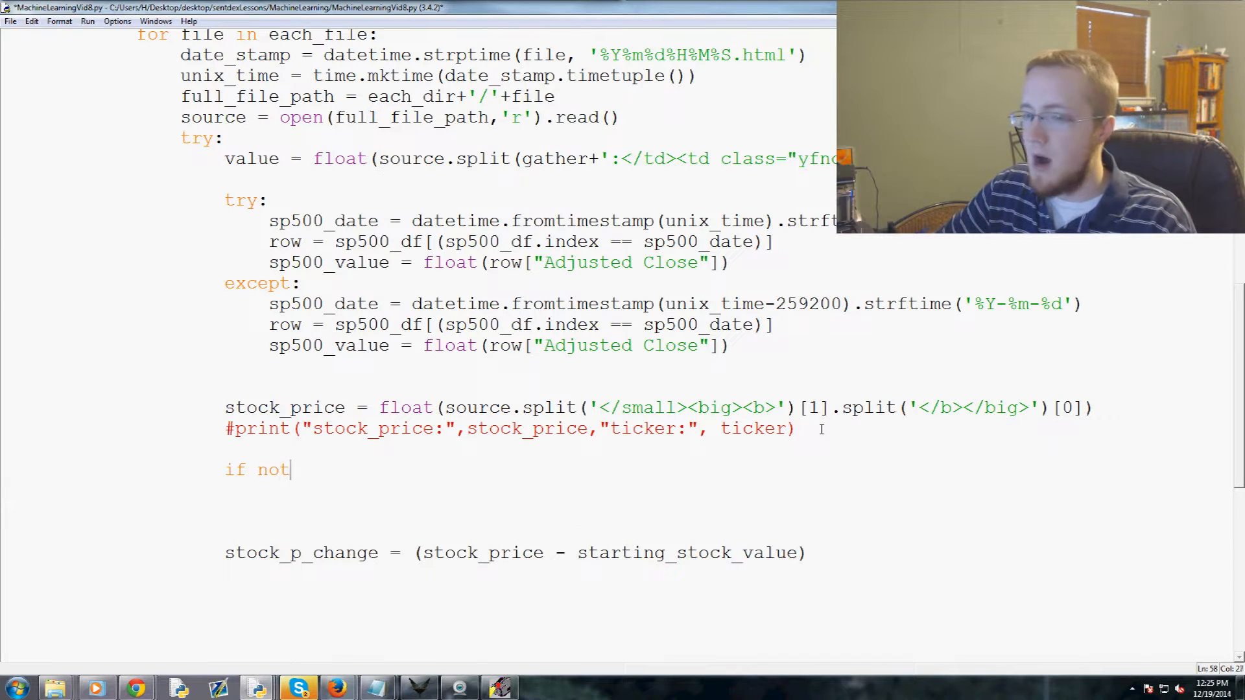
type("starting_stock_value:")
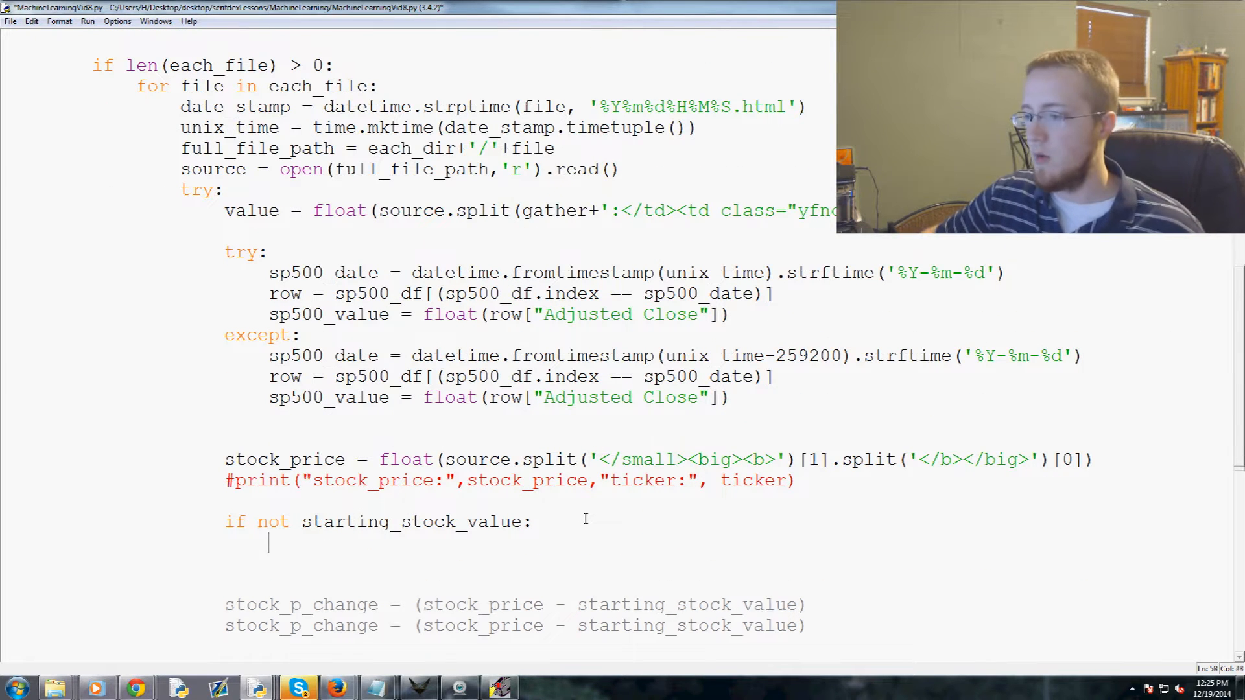
type("starting_)")
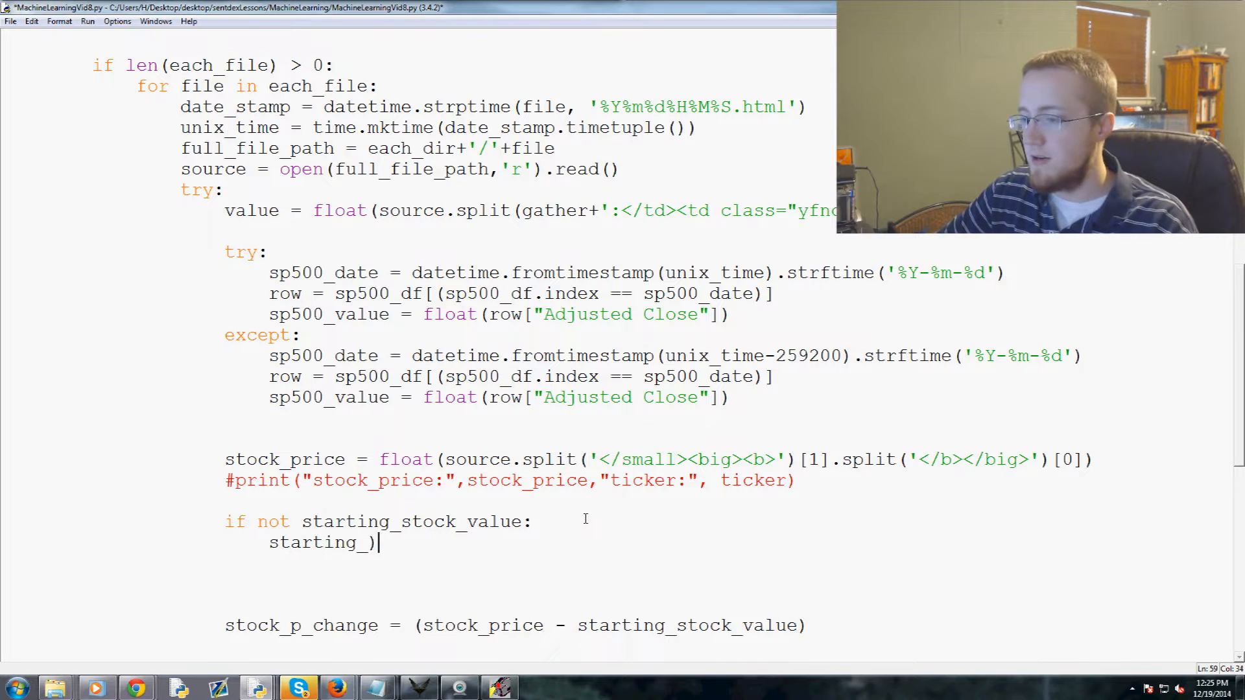
type("stock_value = st")
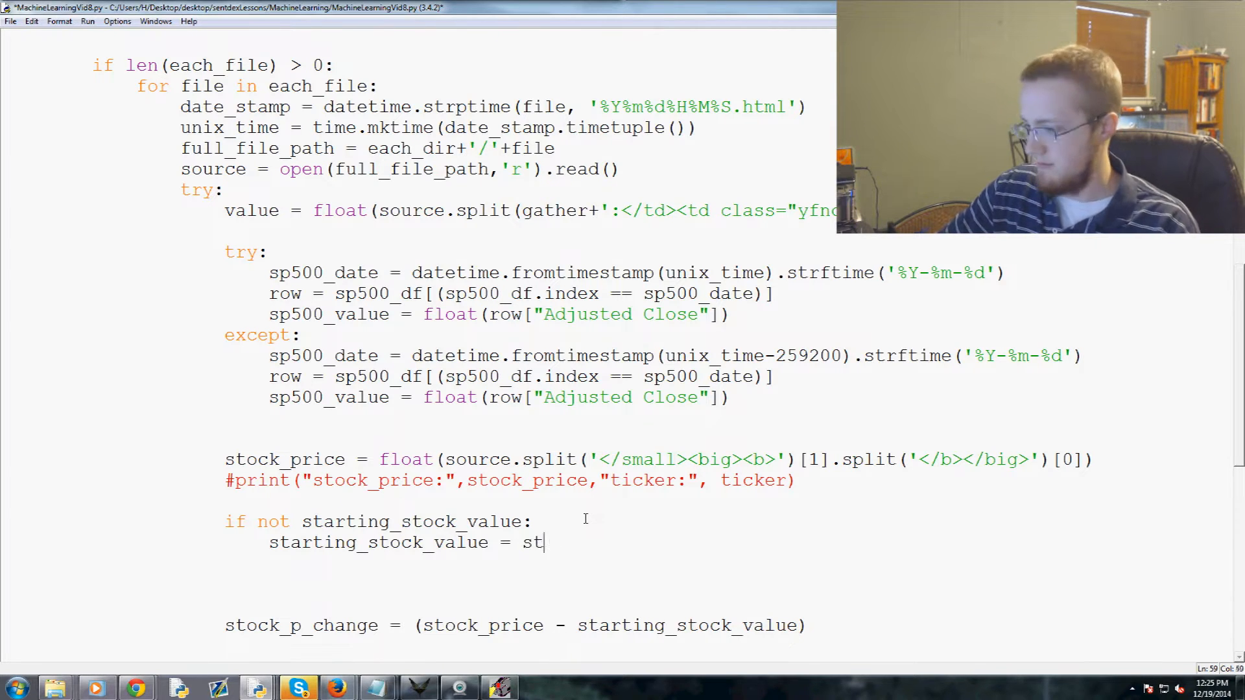
type("ock_price")
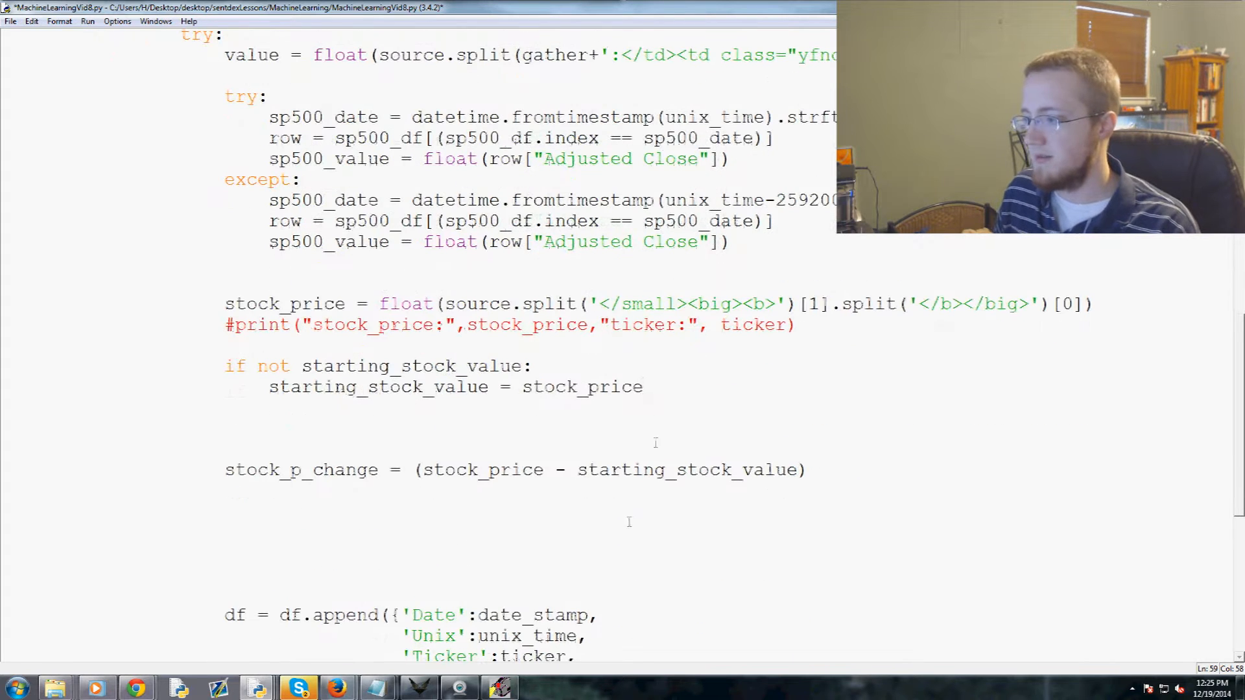
Copy the guard and adapt it to set starting_sp500_value = sp500_value.
left_click_drag(224, 366, 643, 386)
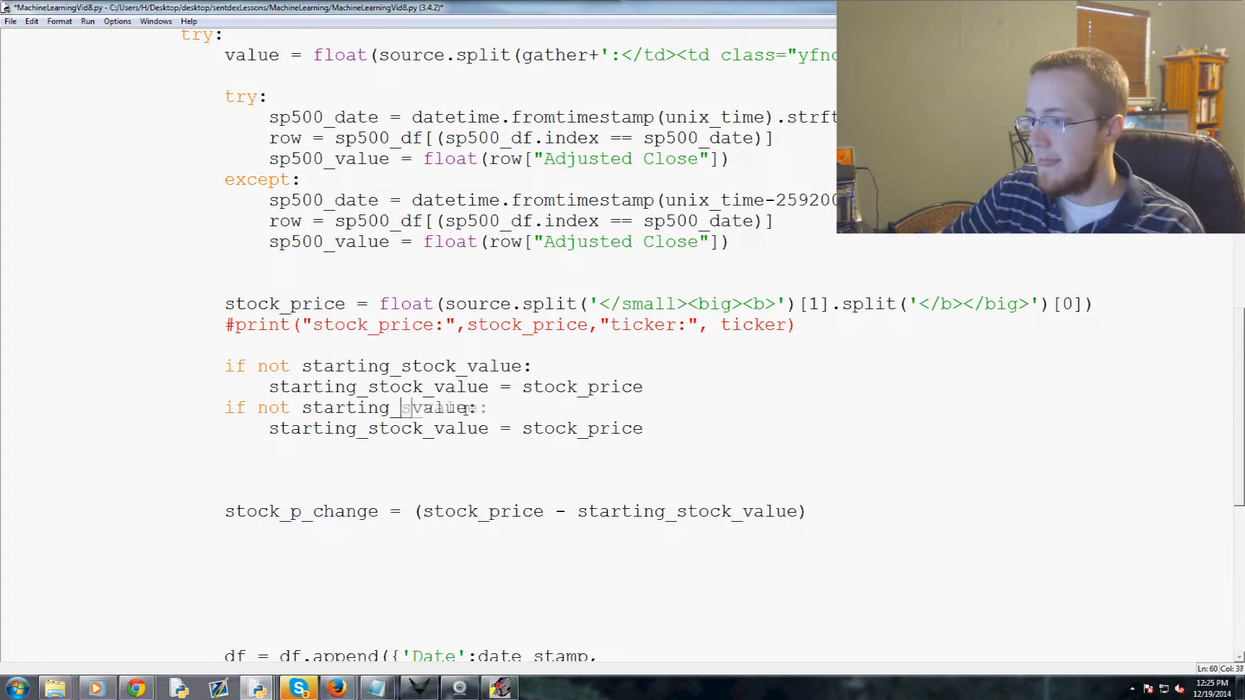
type("sp500_")
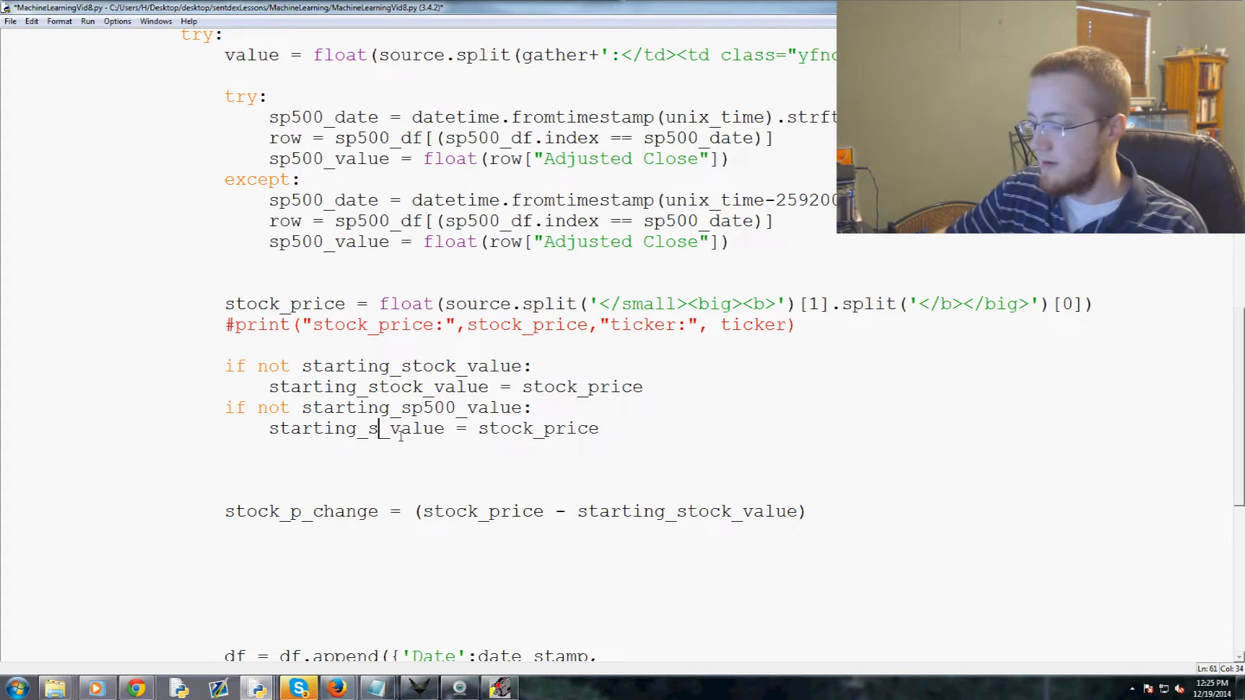
type("p500")
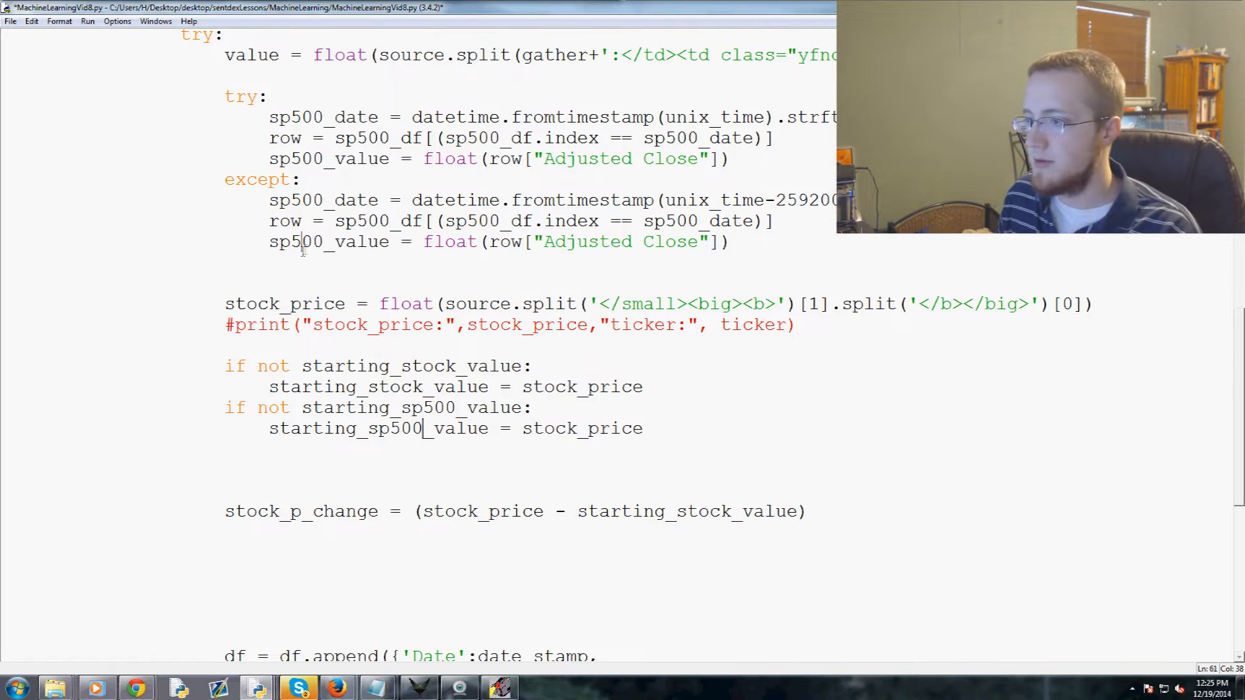
double_click(328, 242)
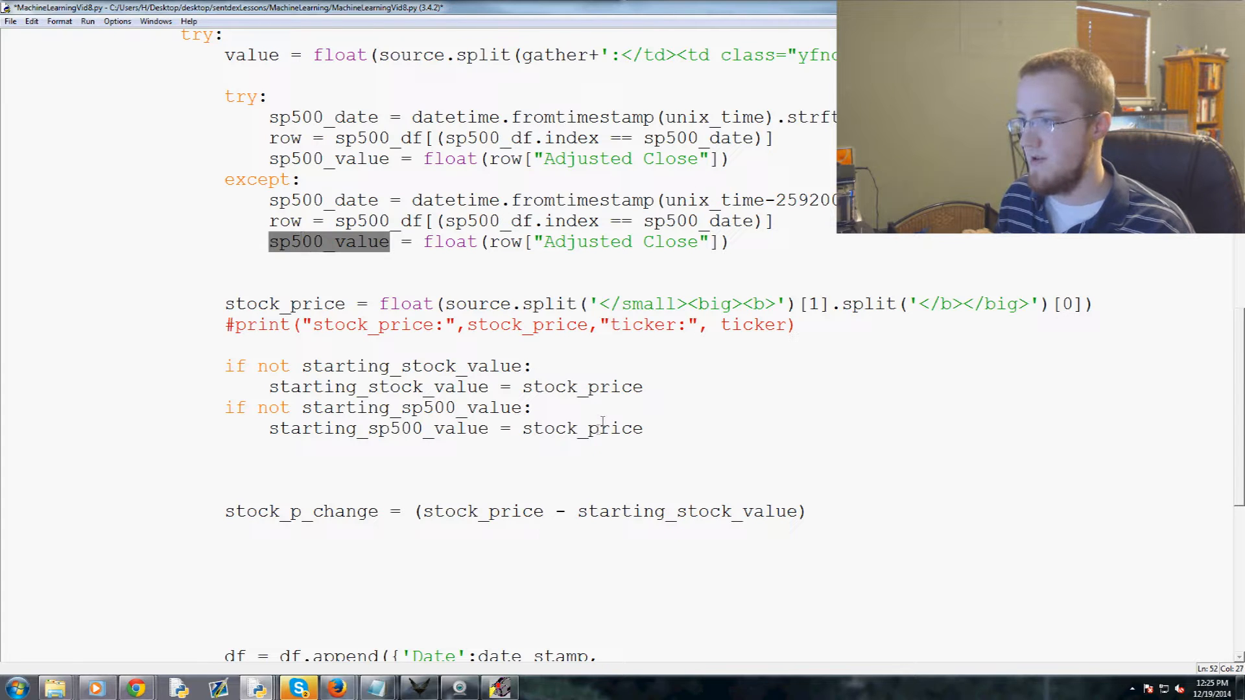
type("sp500_value")
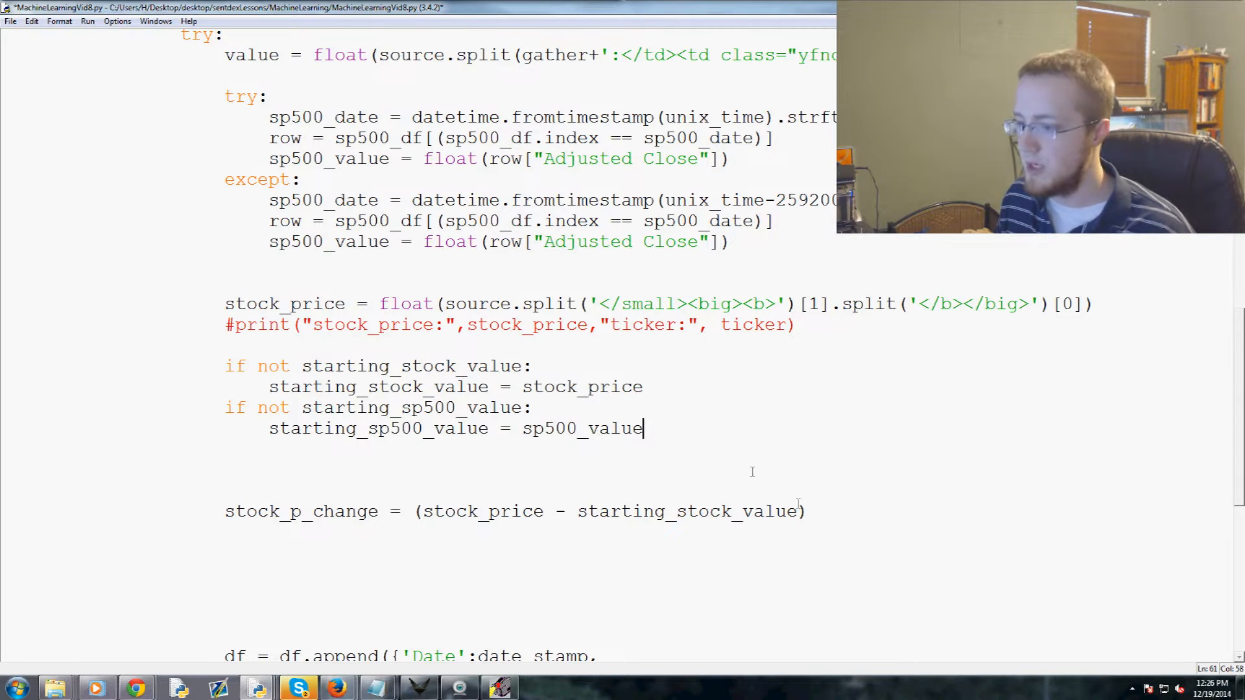
scroll("down", 3)
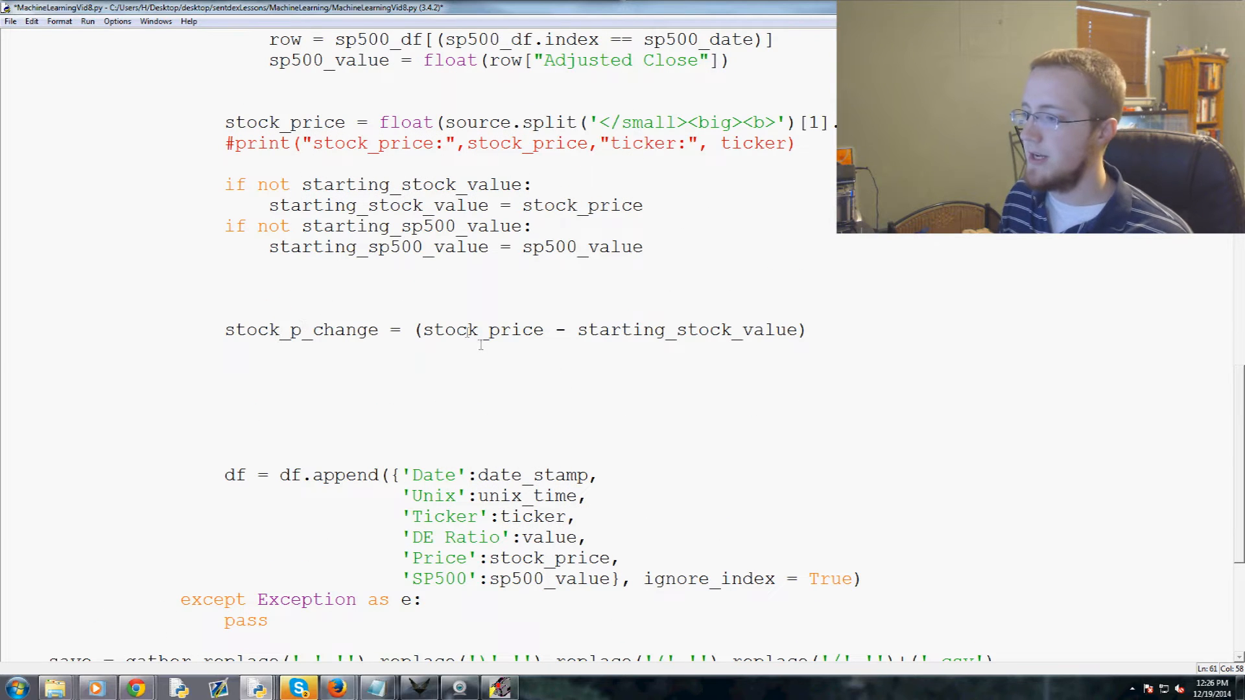
Make stock_p_change ((stock_price - starting_stock_value) / starting_stock_value) * 100.
double_click(461, 330)
type(" /")
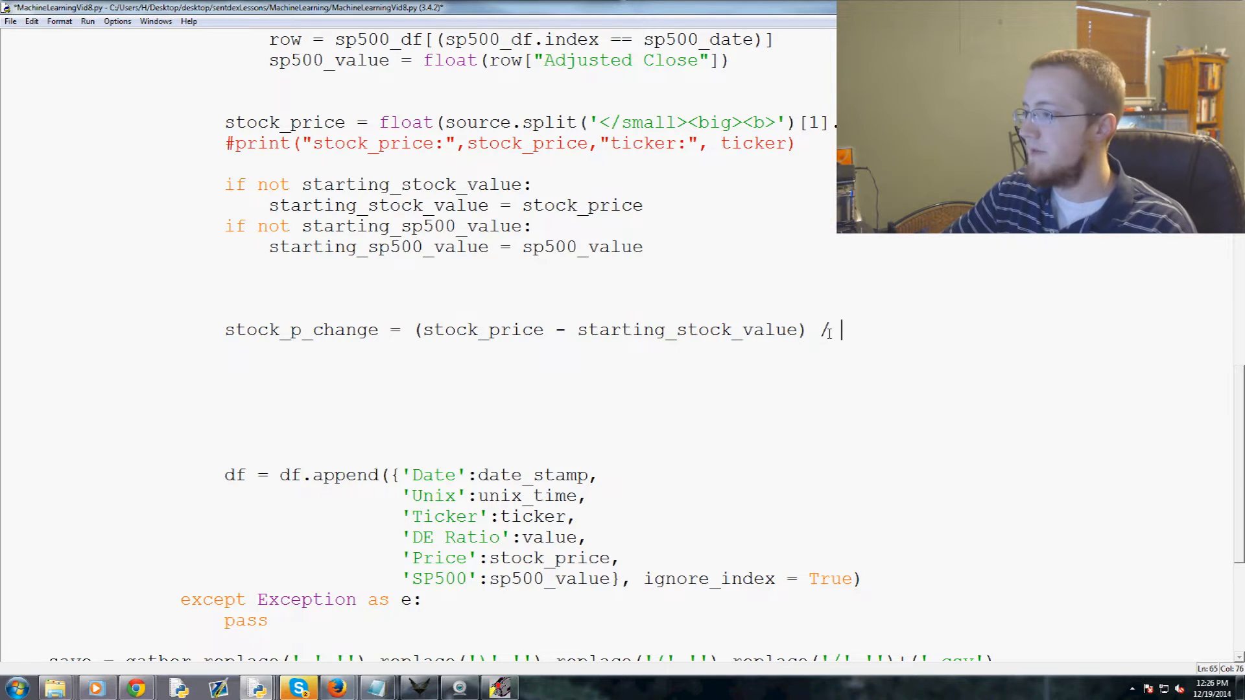
type("starting_s")
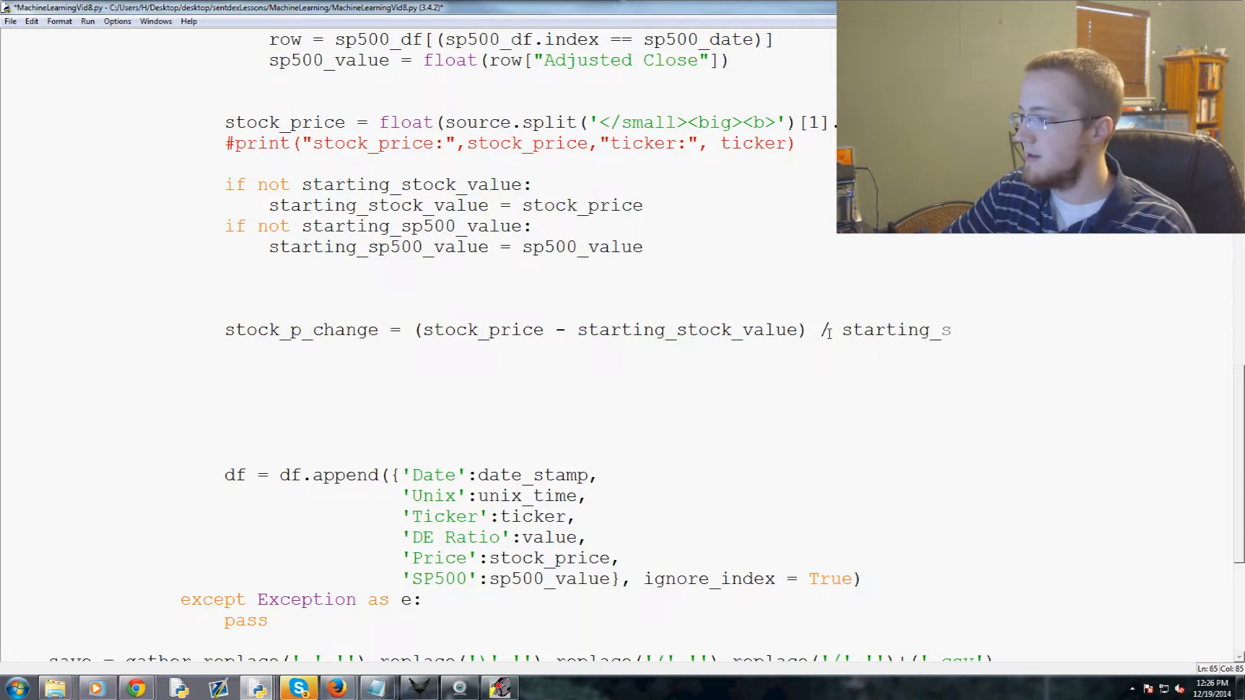
type("tock_value)")
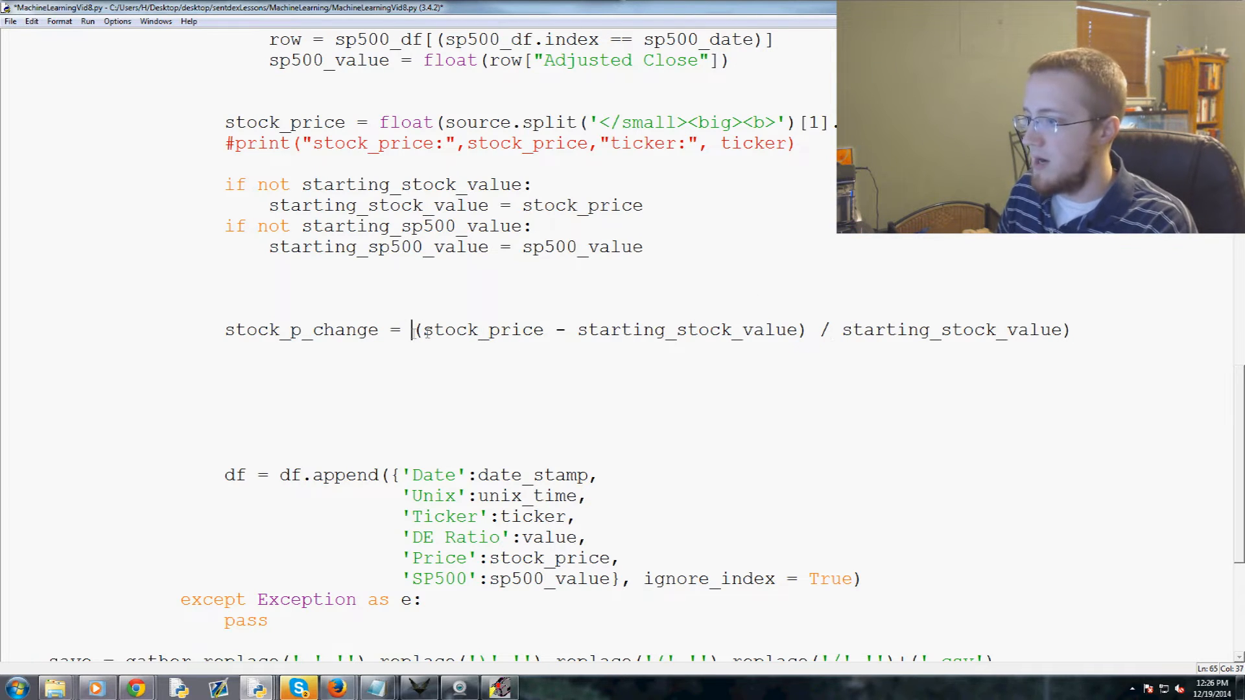
type("(")
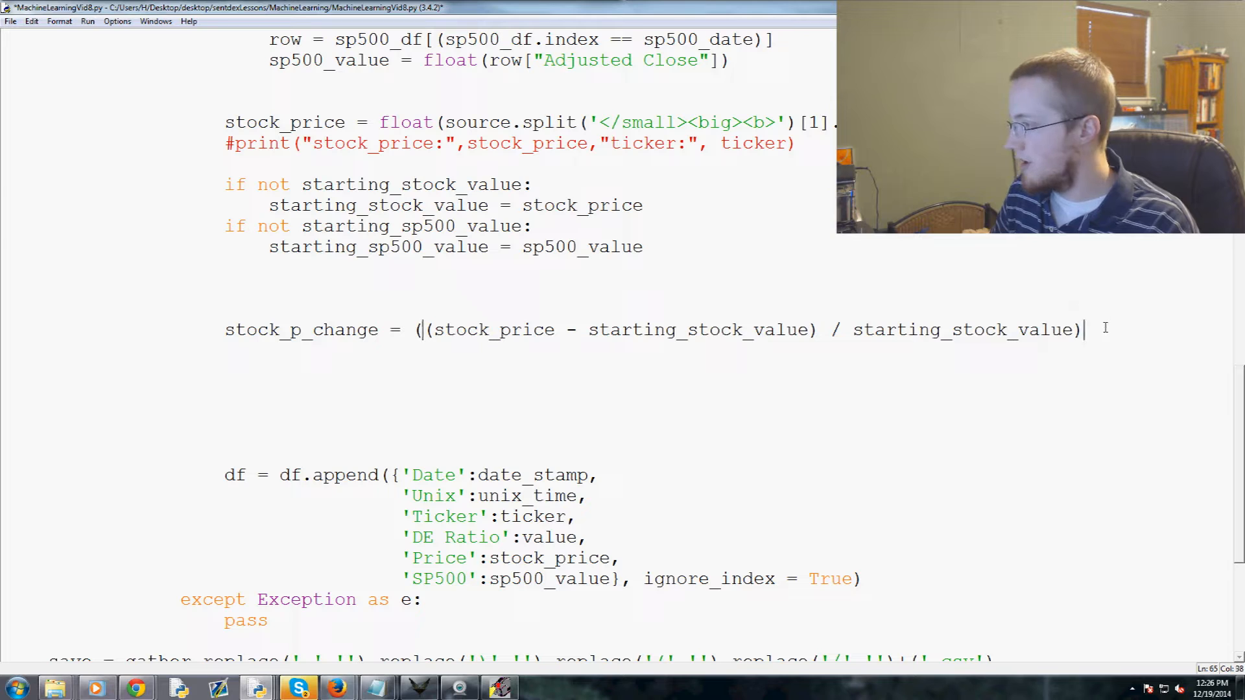
type("100")
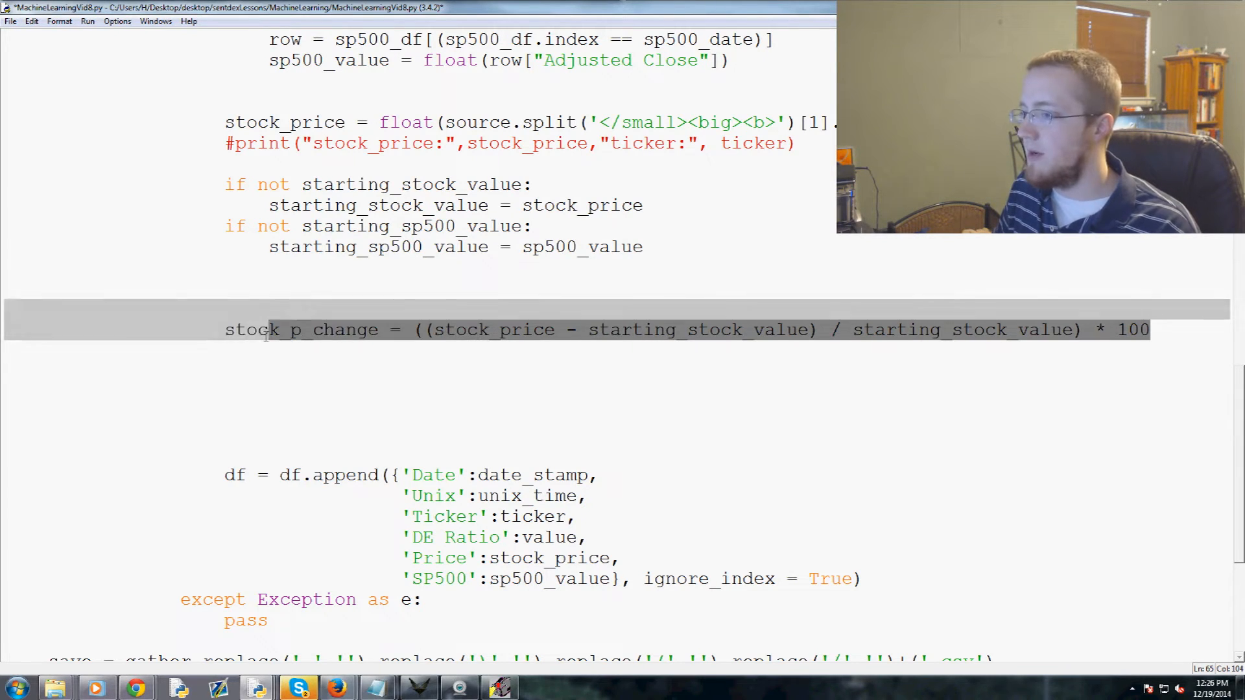
Duplicate the line as sp500_p_change using the sp500 variable names.
left_click(1159, 329)
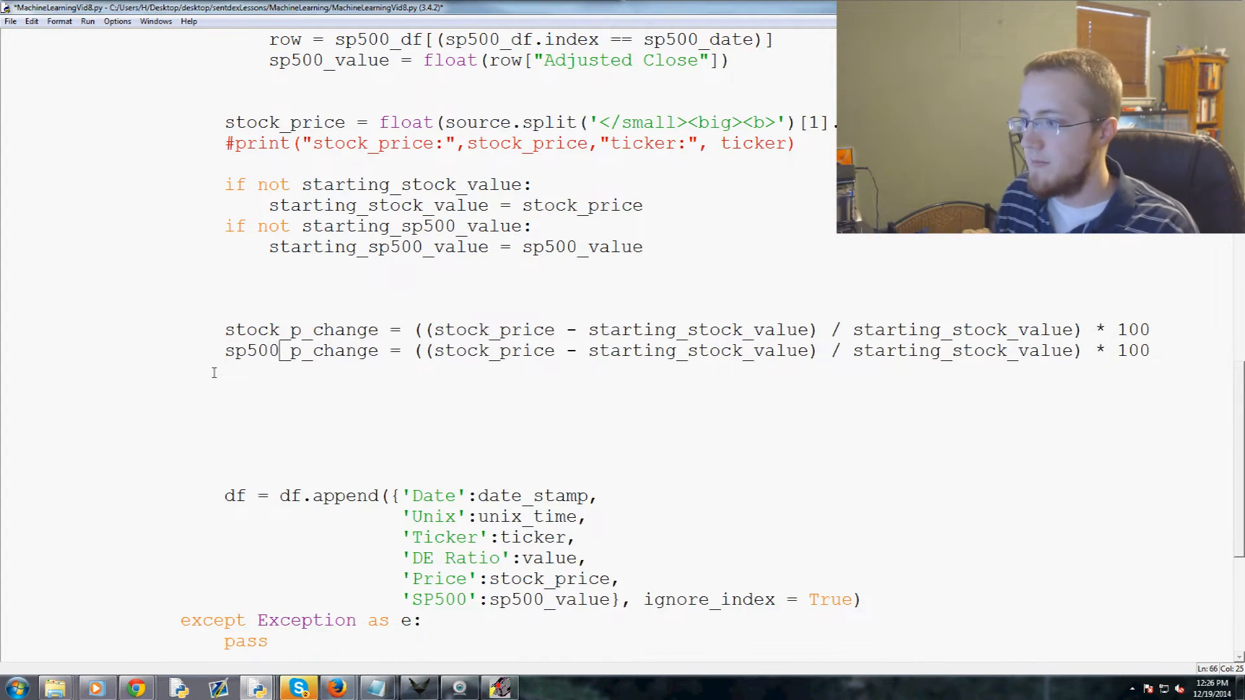
double_click(462, 351)
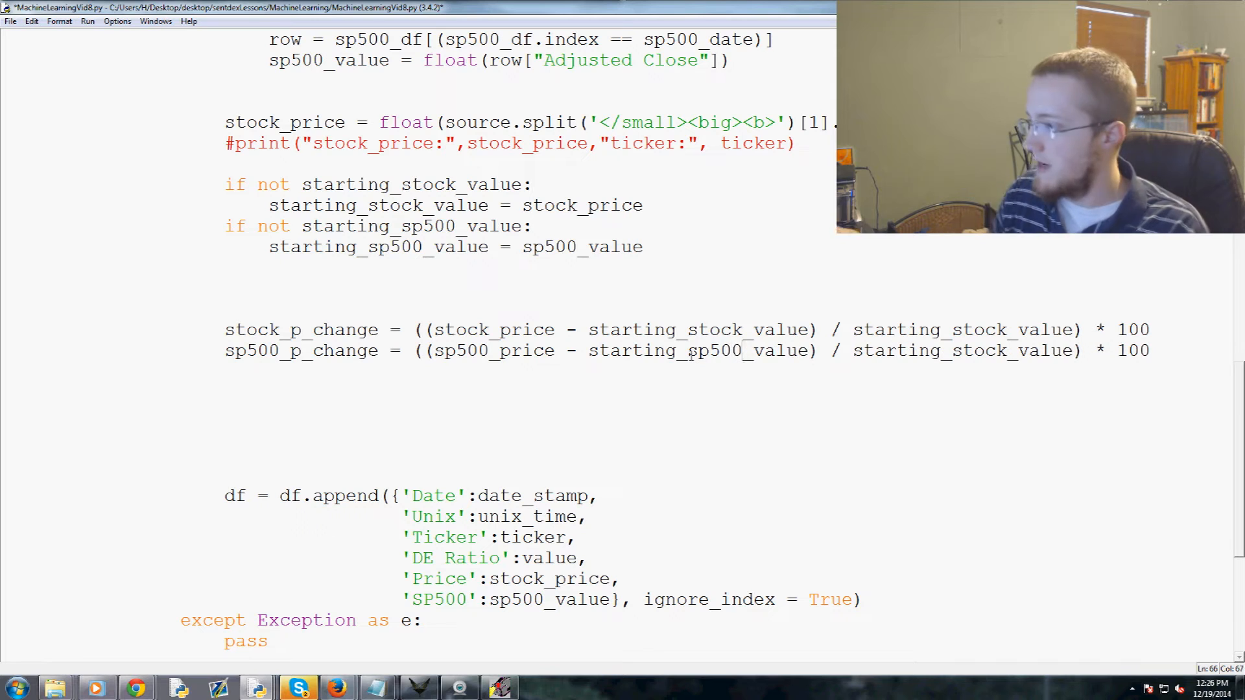
double_click(979, 350)
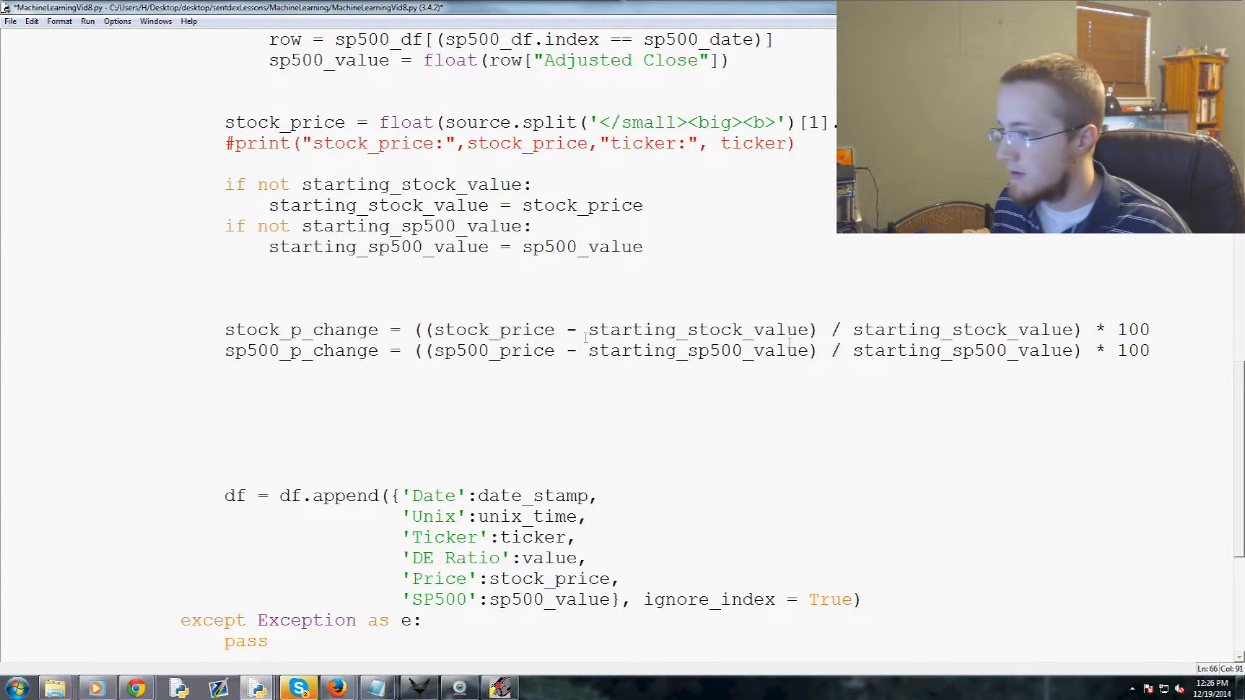
double_click(490, 351)
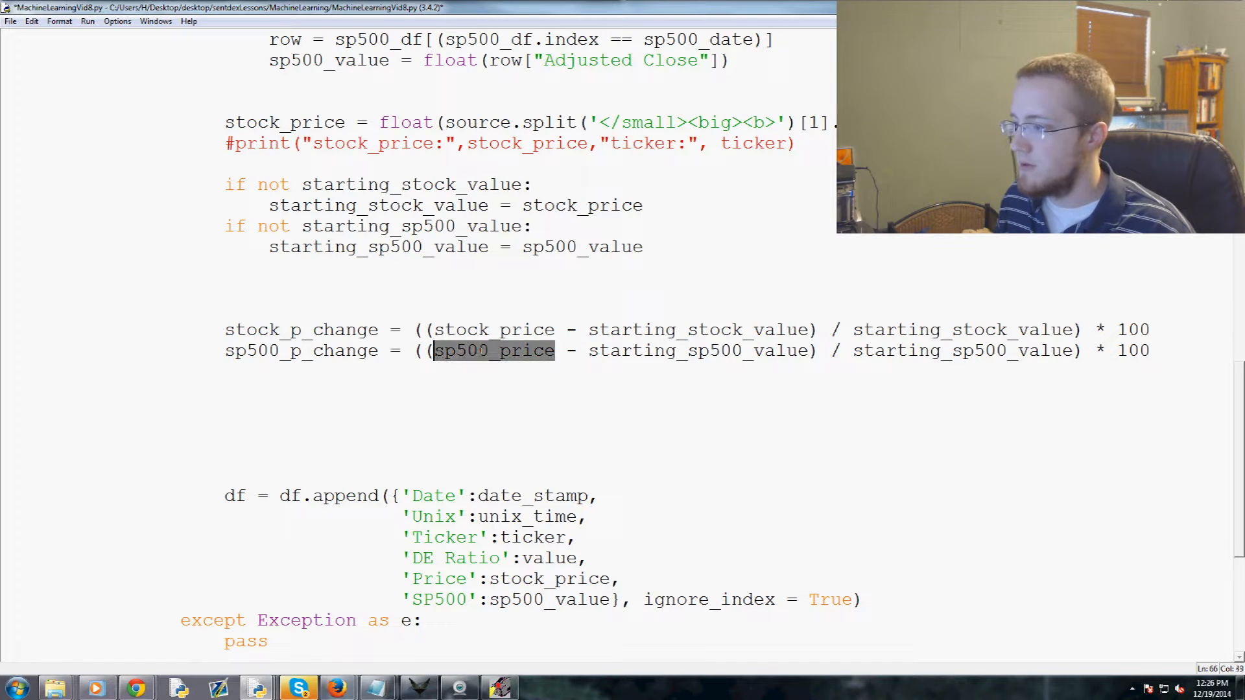
double_click(699, 350)
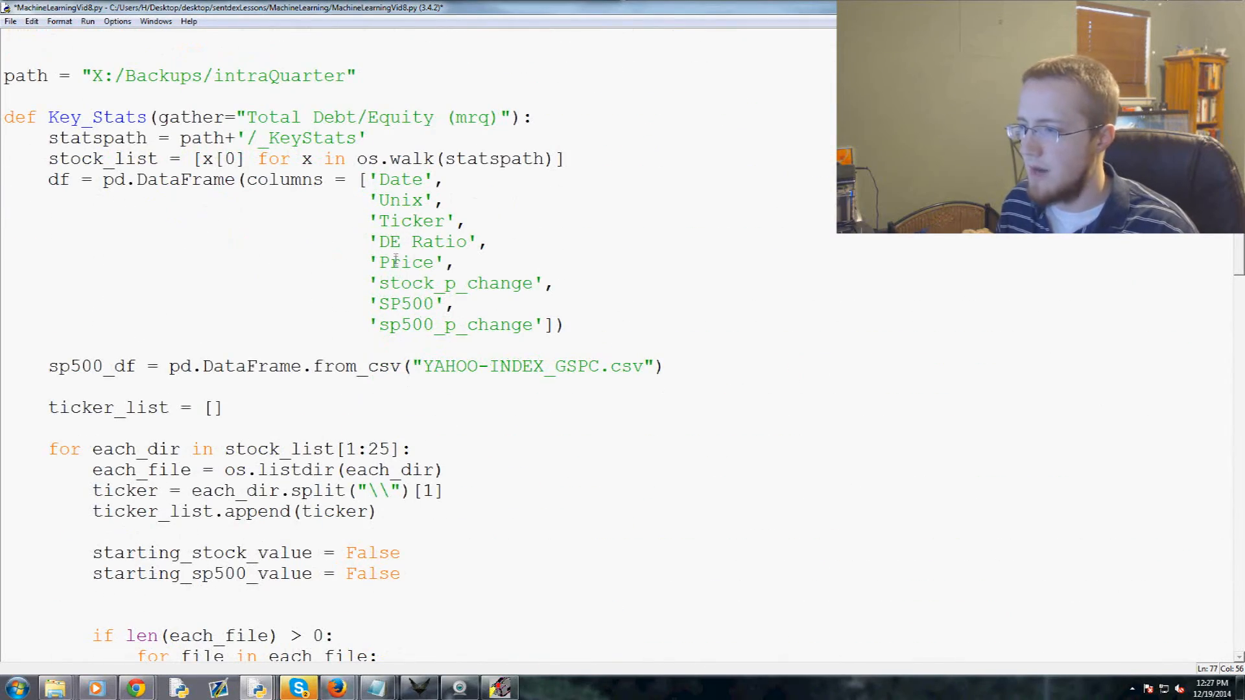
Add 'stock_p_change':stock_p_change and 'sp500_p_change':sp500_p_change to the df.append dictionary.
double_click(455, 284)
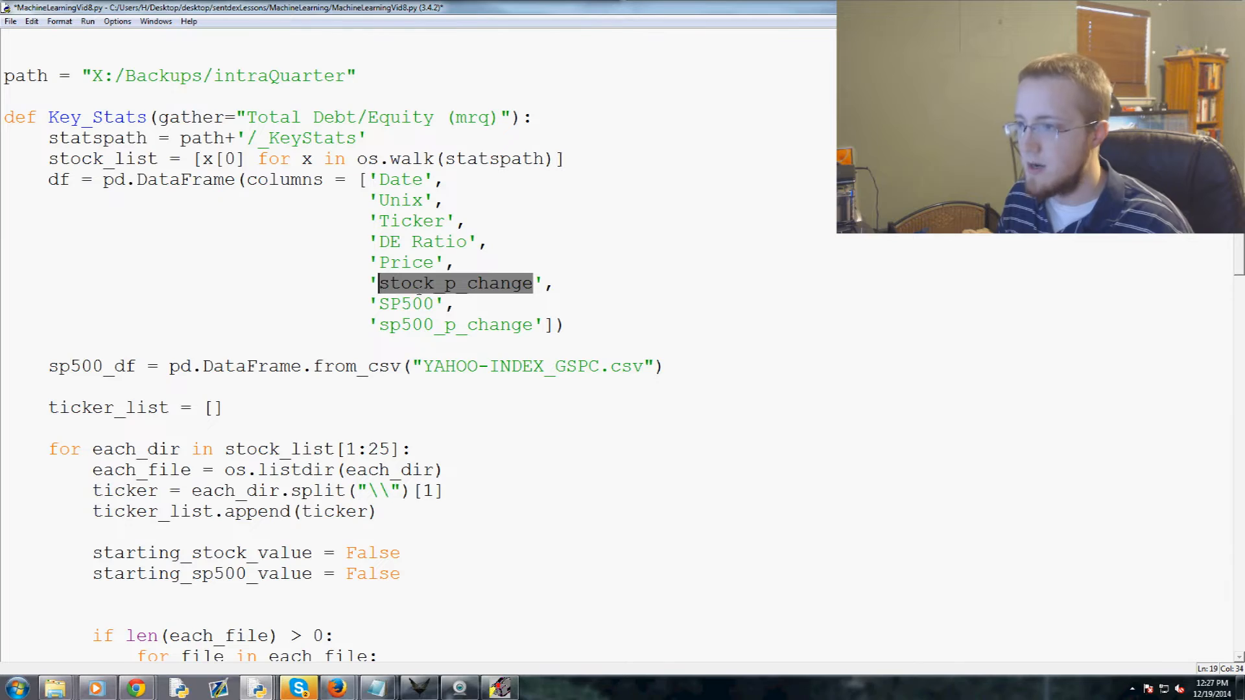
scroll("down", 3)
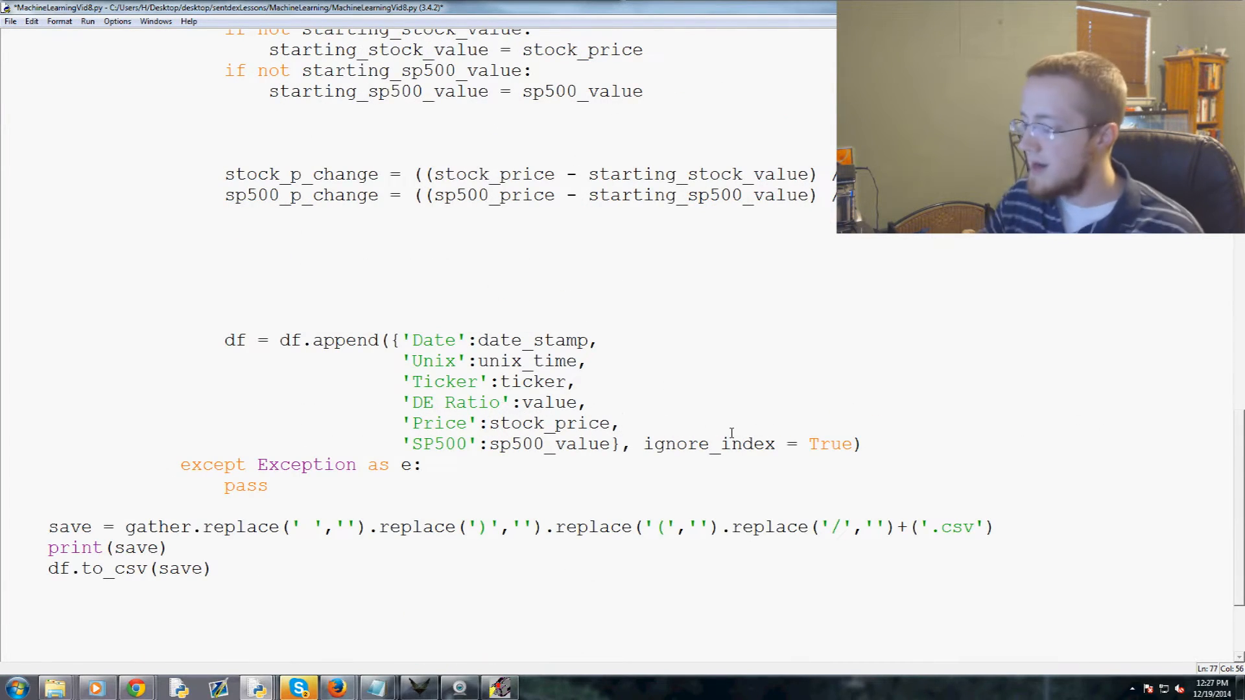
type("'stock_p_change'")
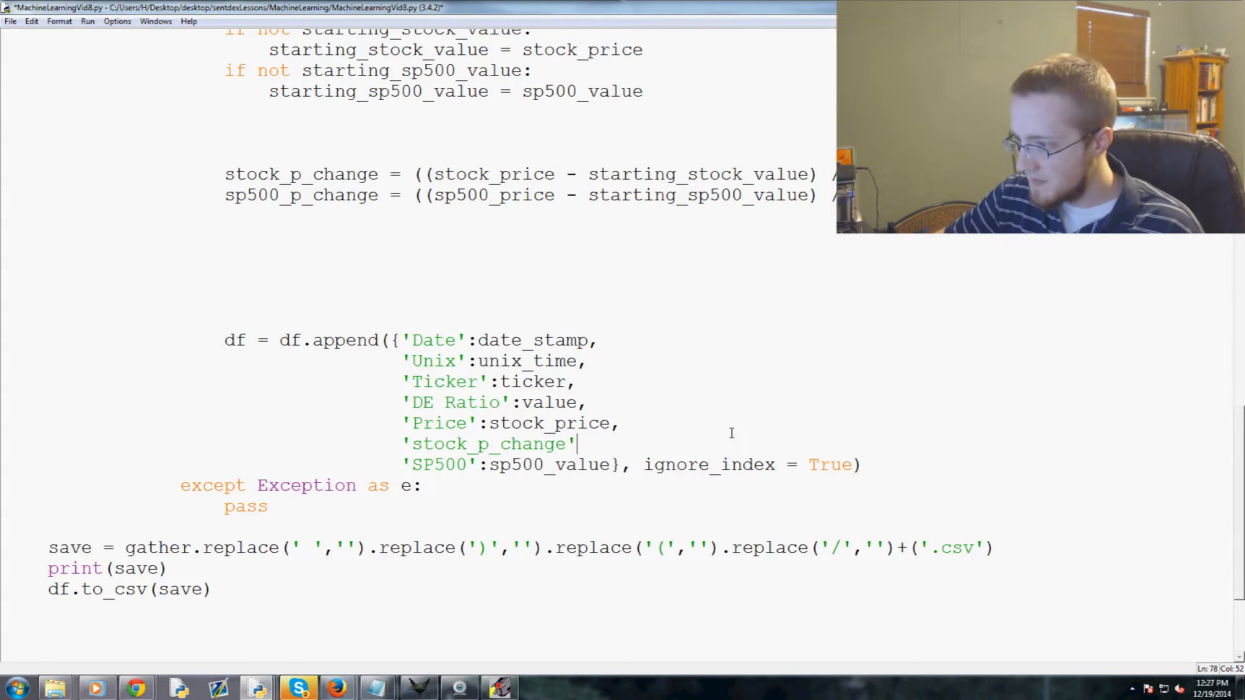
type(":")
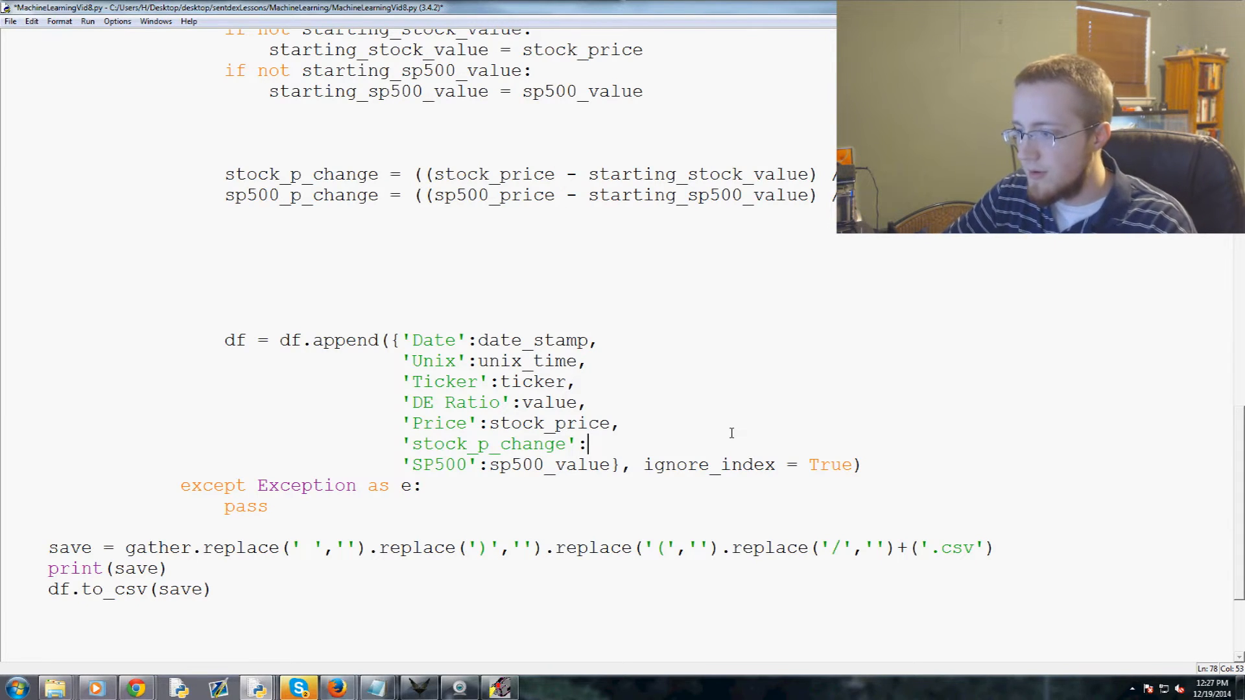
type("stock_p_change")
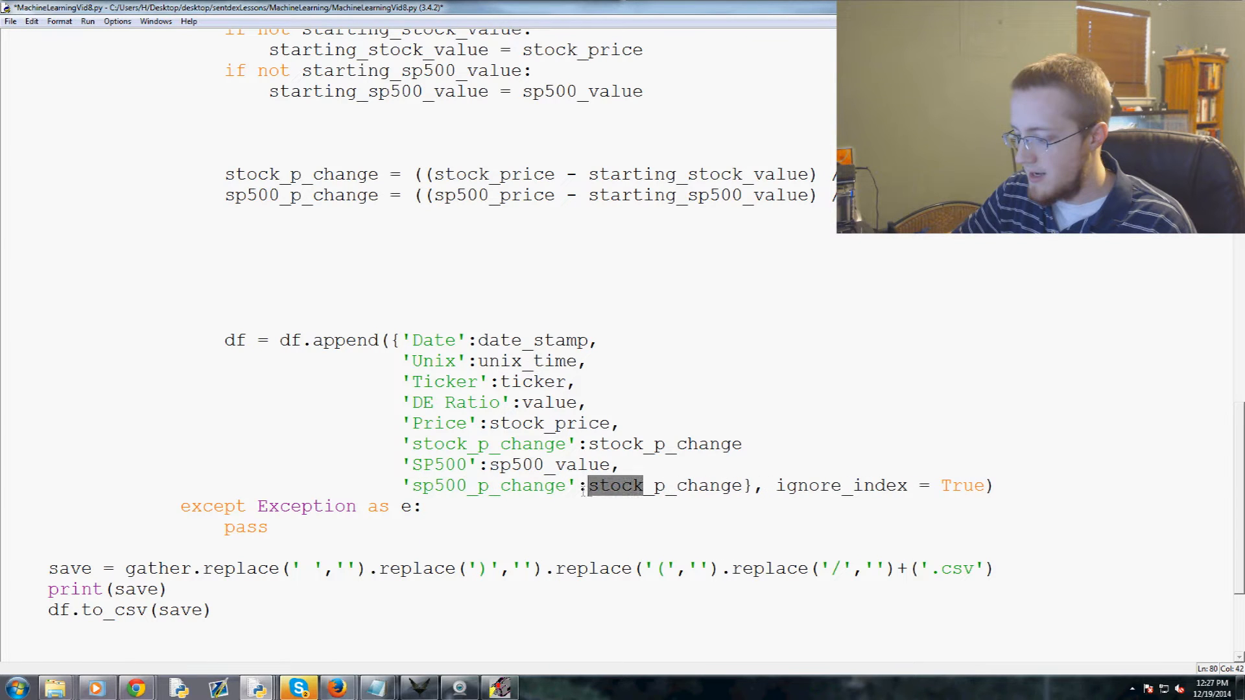
type("sp500")
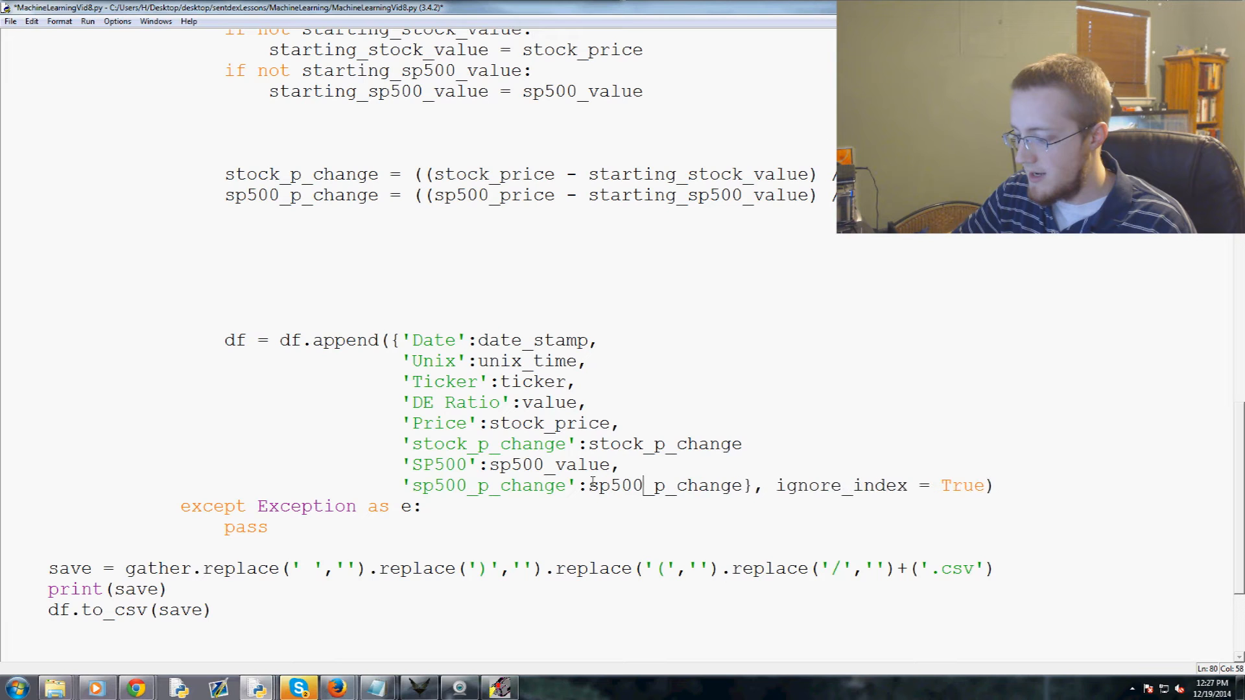
Review the exception handler block and run the script, hitting a syntax error.
scroll("down", 3)
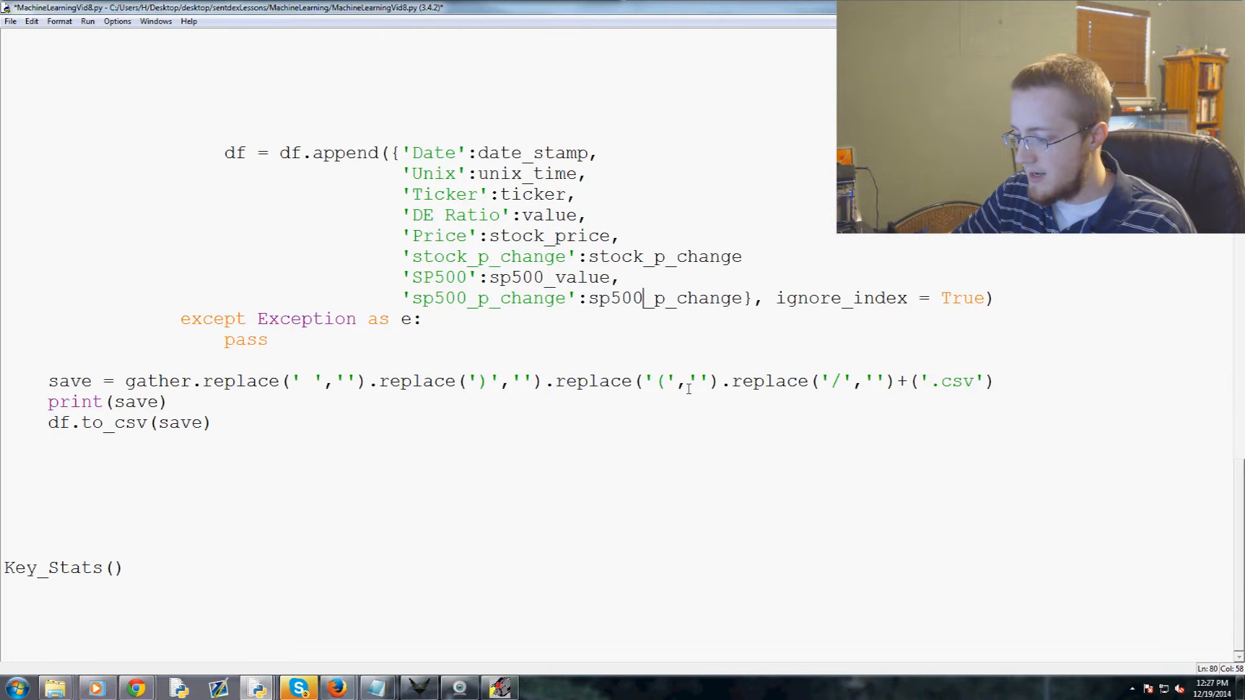
left_click_drag(645, 298, 268, 339)
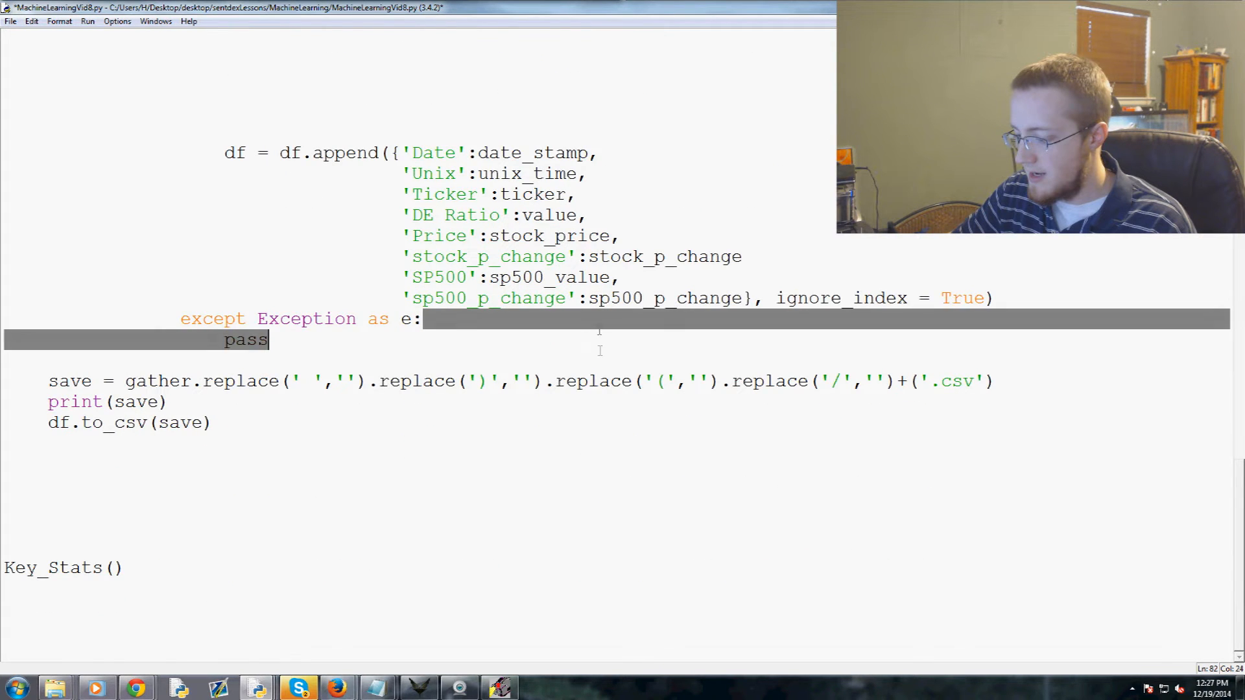
scroll("up", 3)
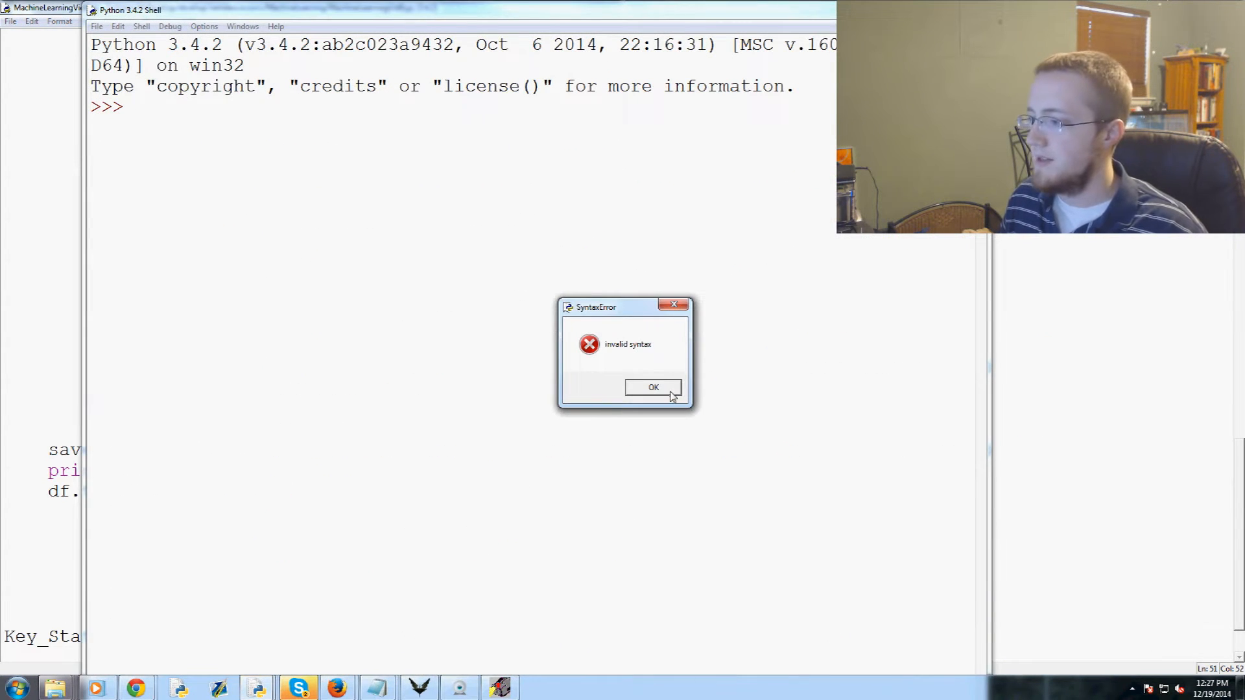
Dismiss the syntax error, close the header-only CSV, and add the missing comma.
left_click(652, 388)
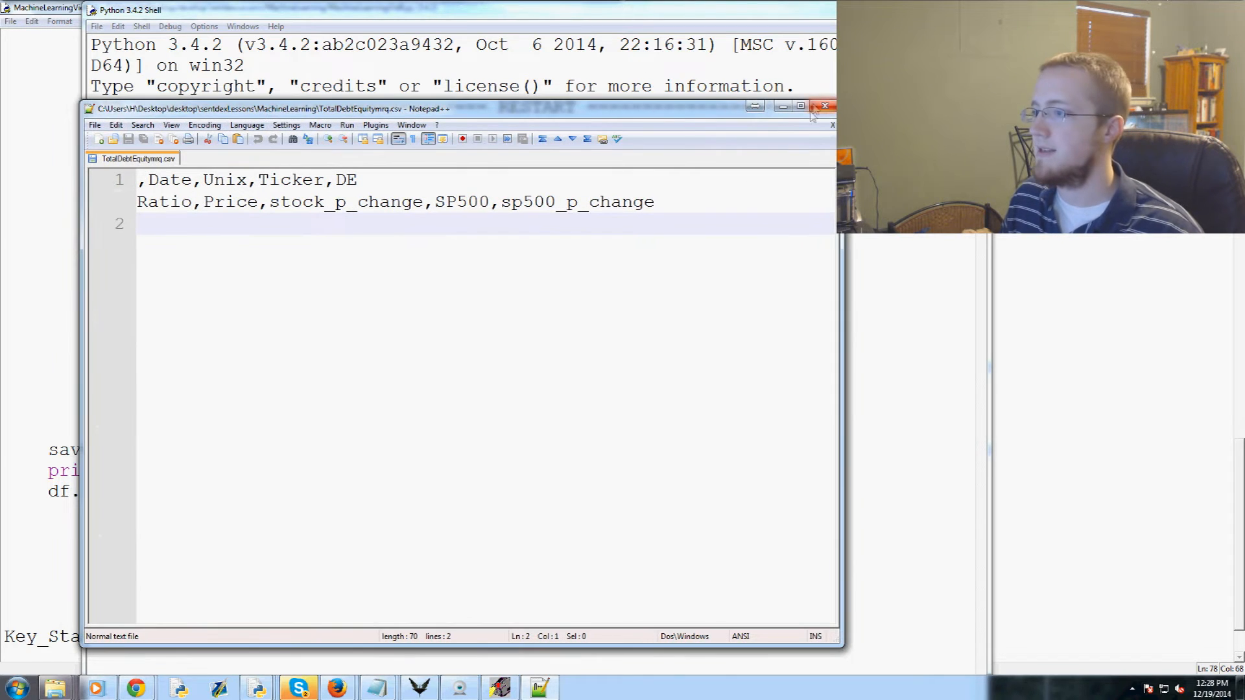
left_click(825, 105)
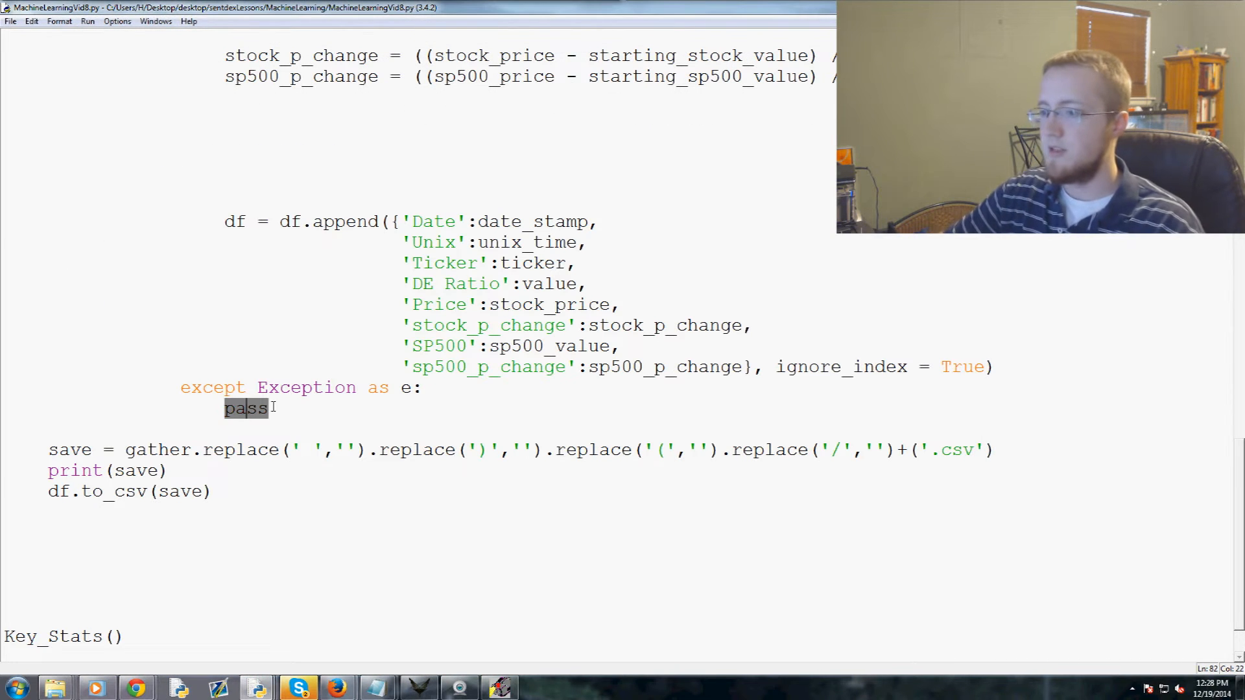
Replace pass with print(str(e)) and rerun, exposing the undefined sp500_price.
type("print(str(e")
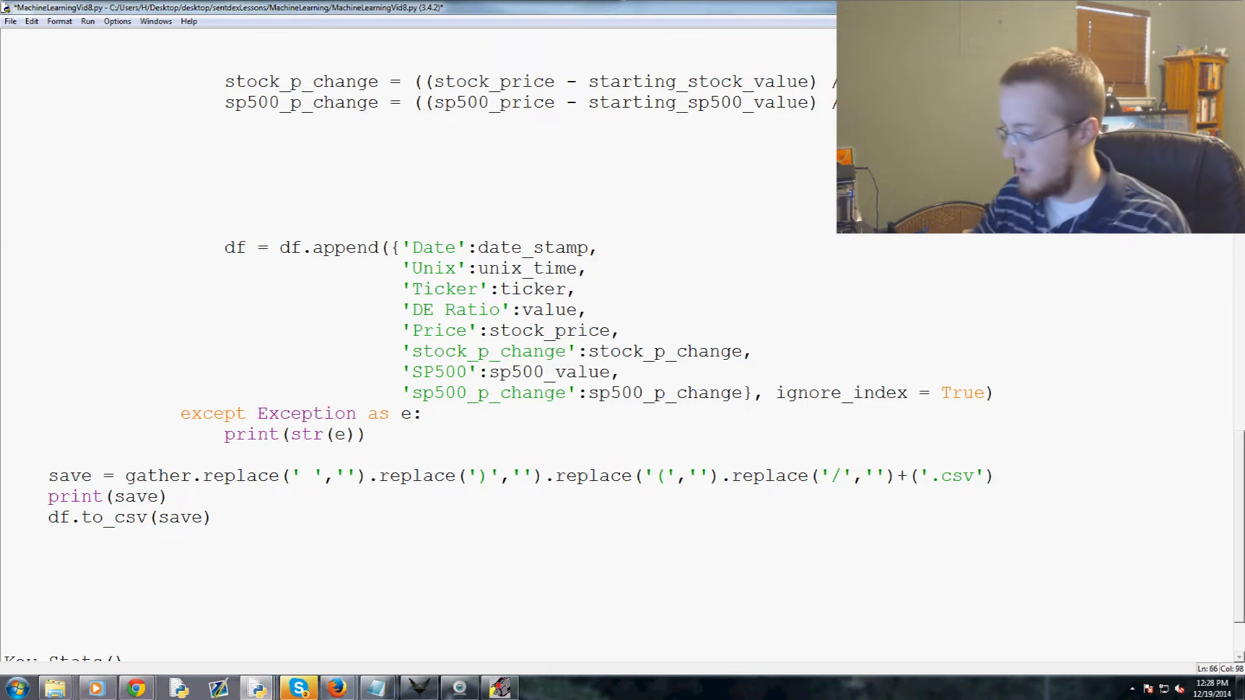
left_click_drag(414, 101, 834, 101)
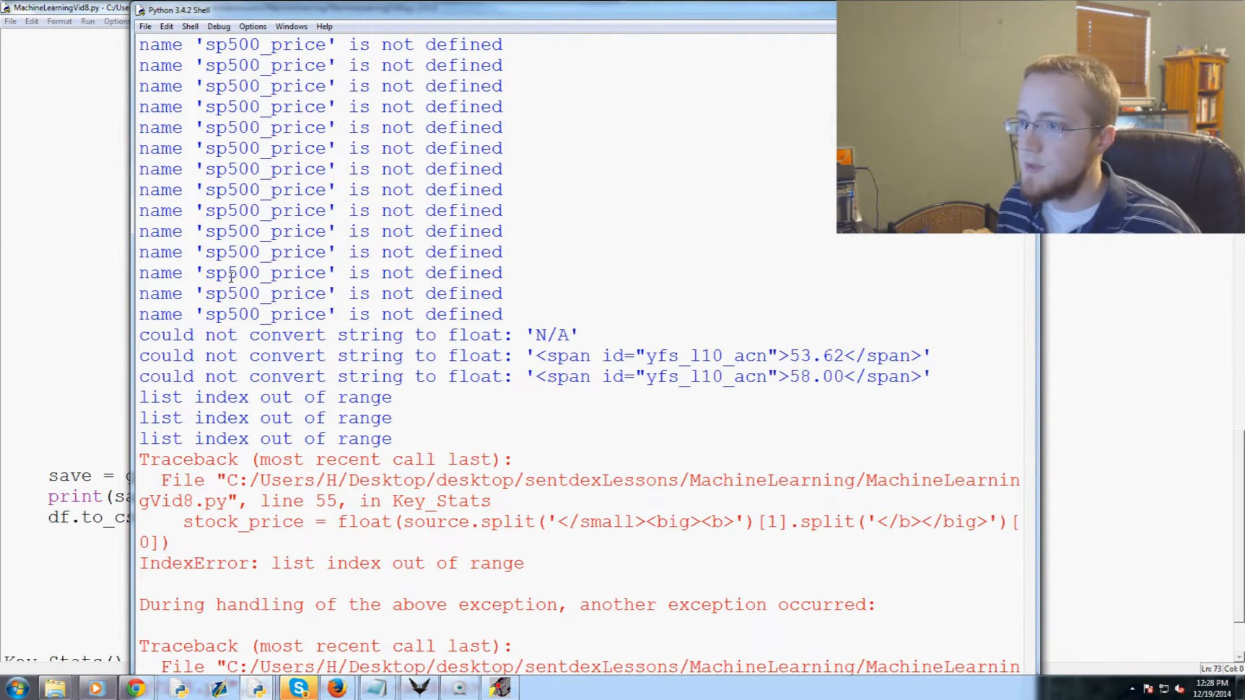
double_click(266, 272)
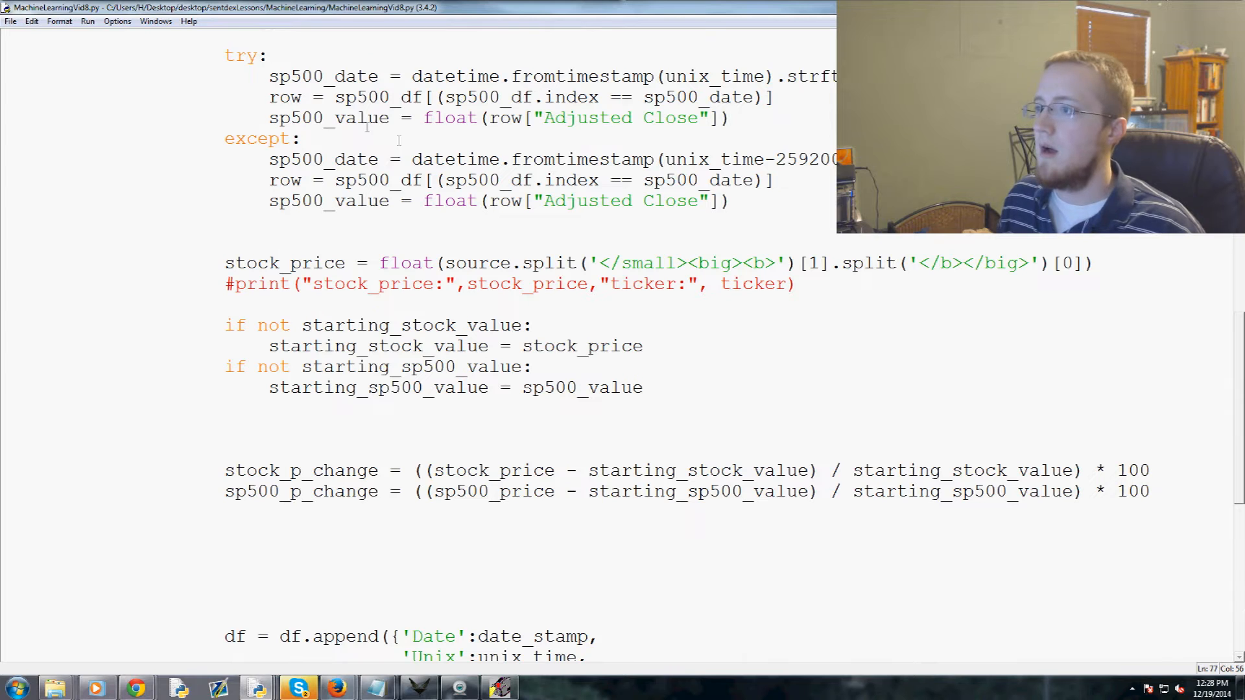
Rename sp500_price to sp500_value in the sp500_p_change formula.
double_click(328, 118)
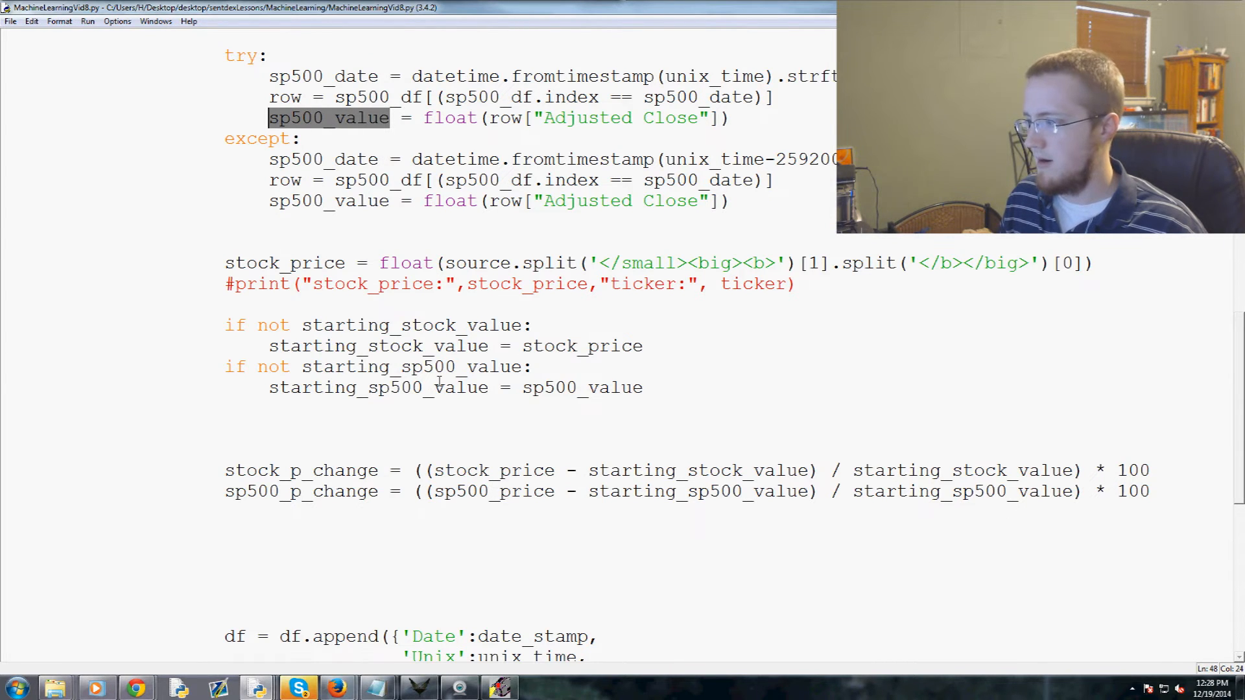
scroll("down", 3)
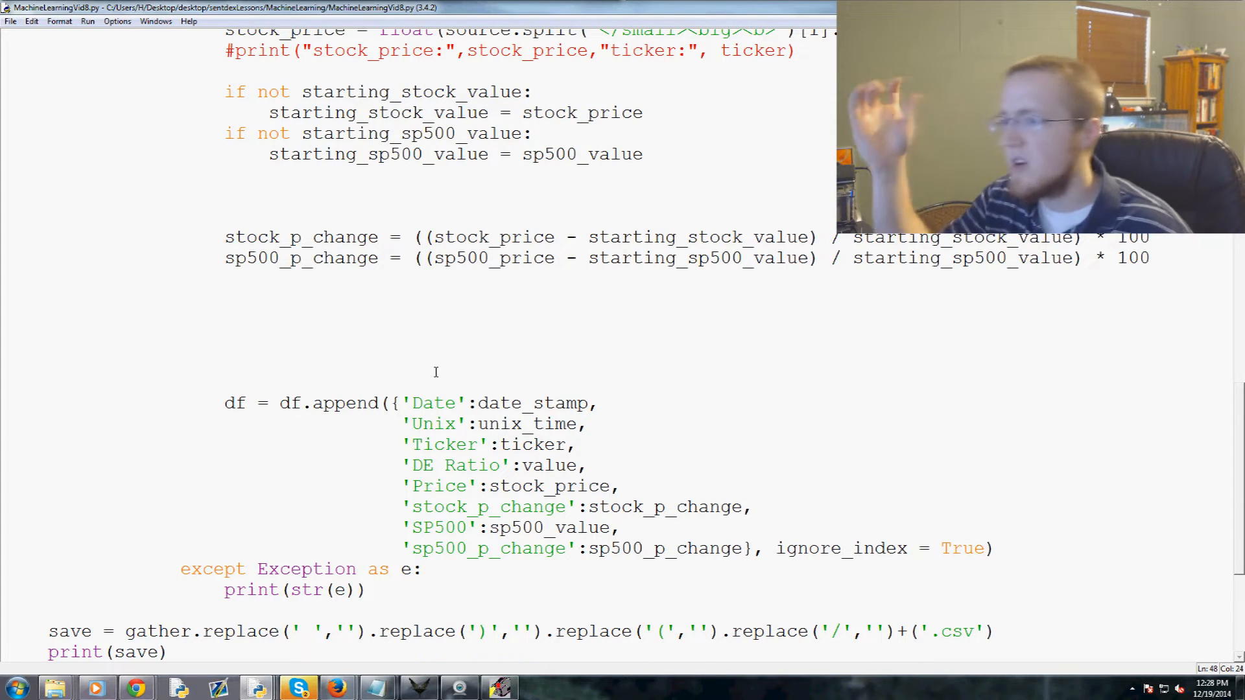
double_click(493, 256)
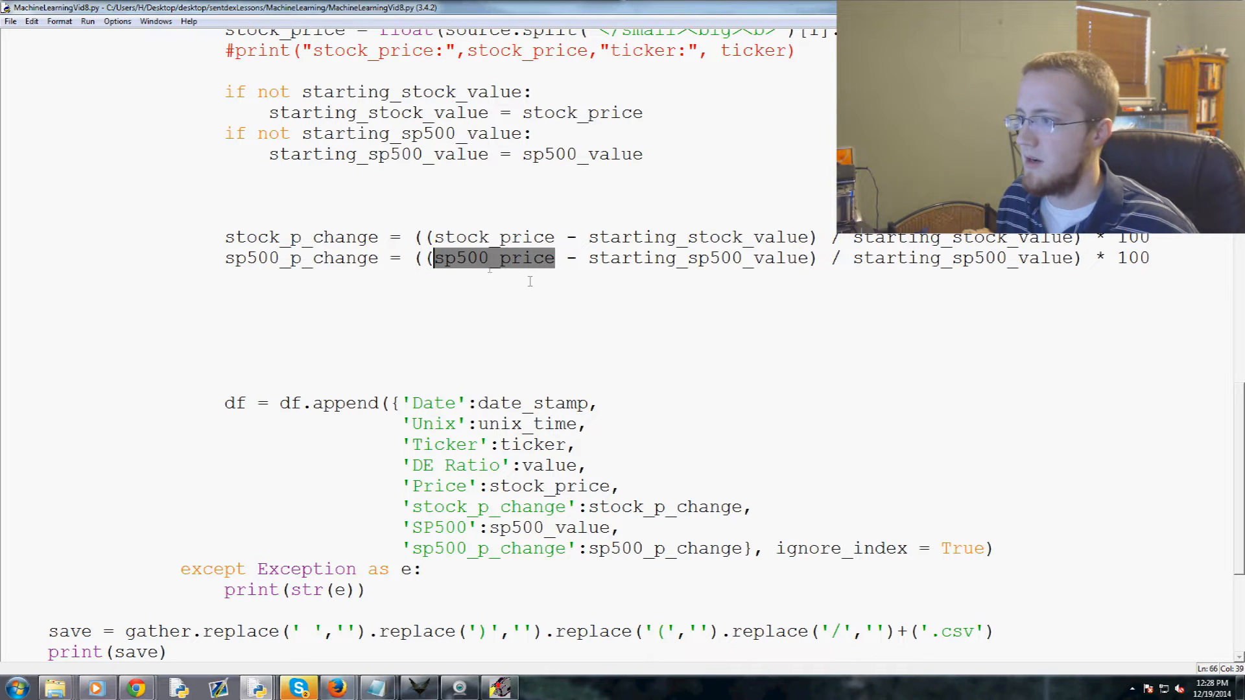
type("stock_p_change")
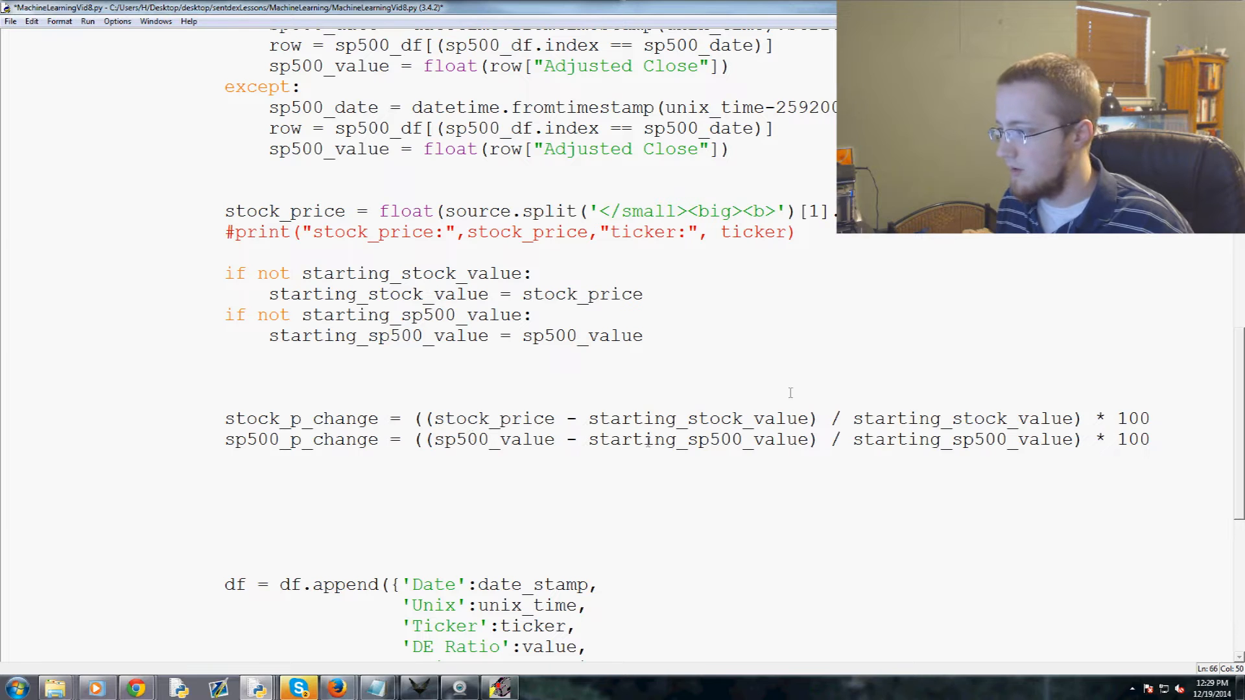
Restore pass in the exception handler and rerun to produce the full CSV.
scroll("down", 3)
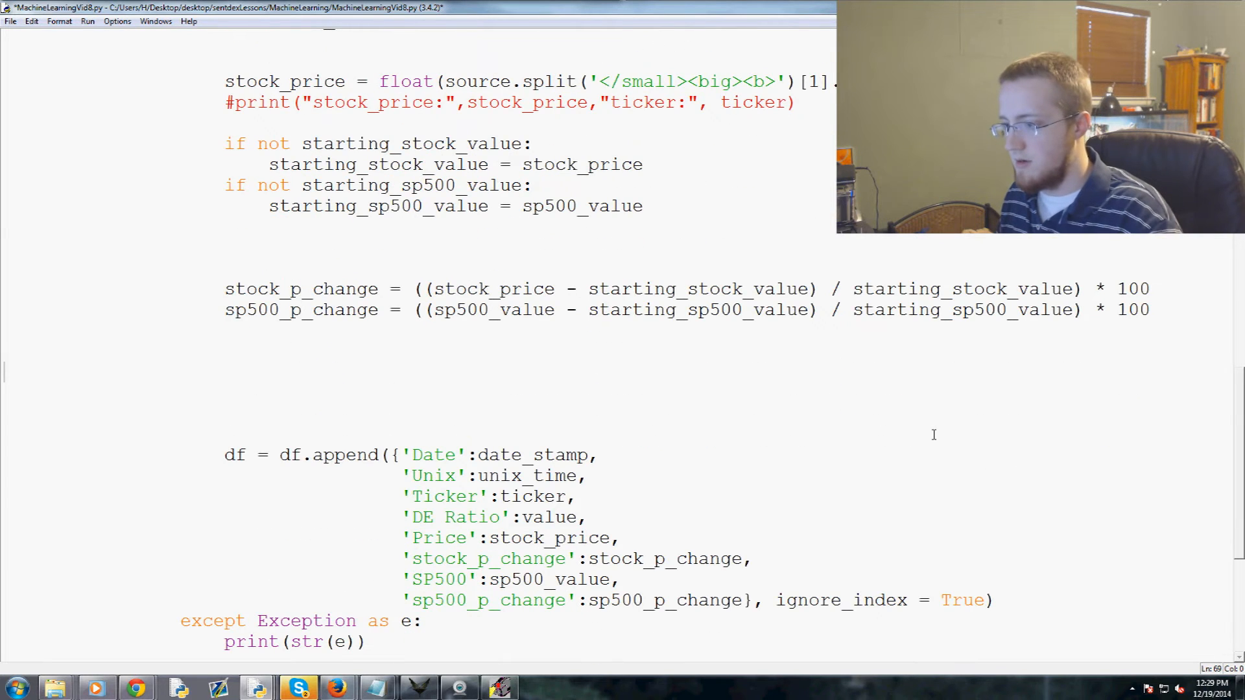
scroll("down", 3)
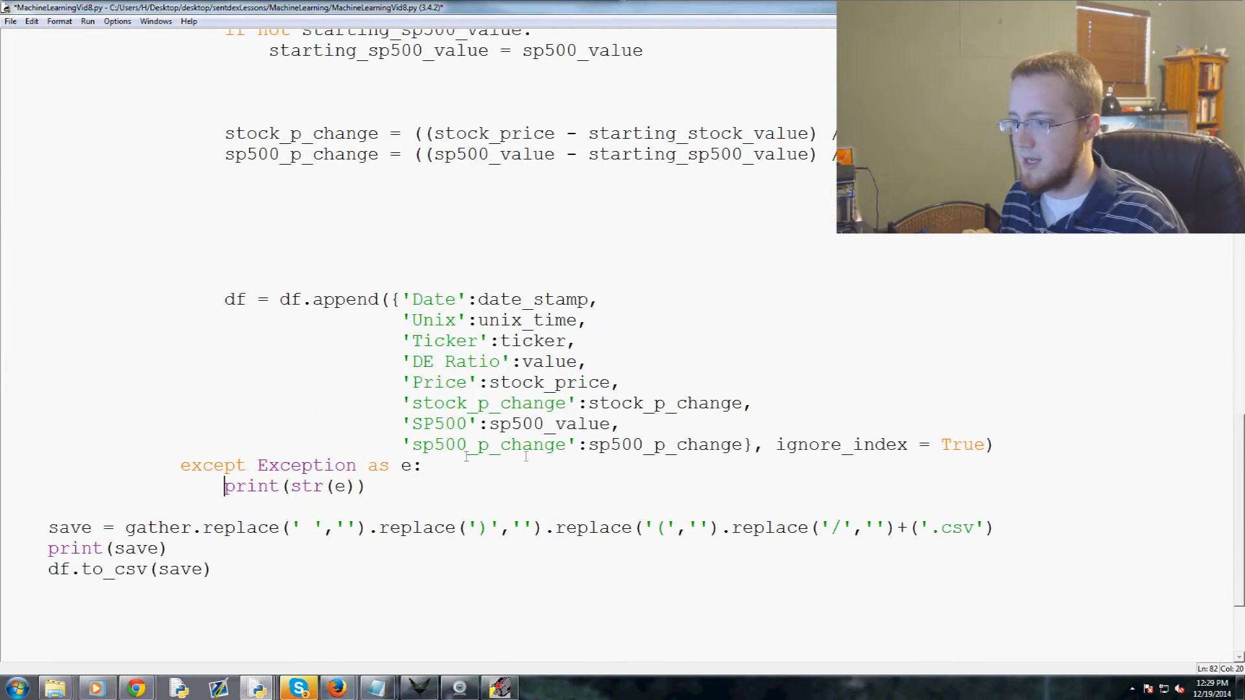
type("pass")
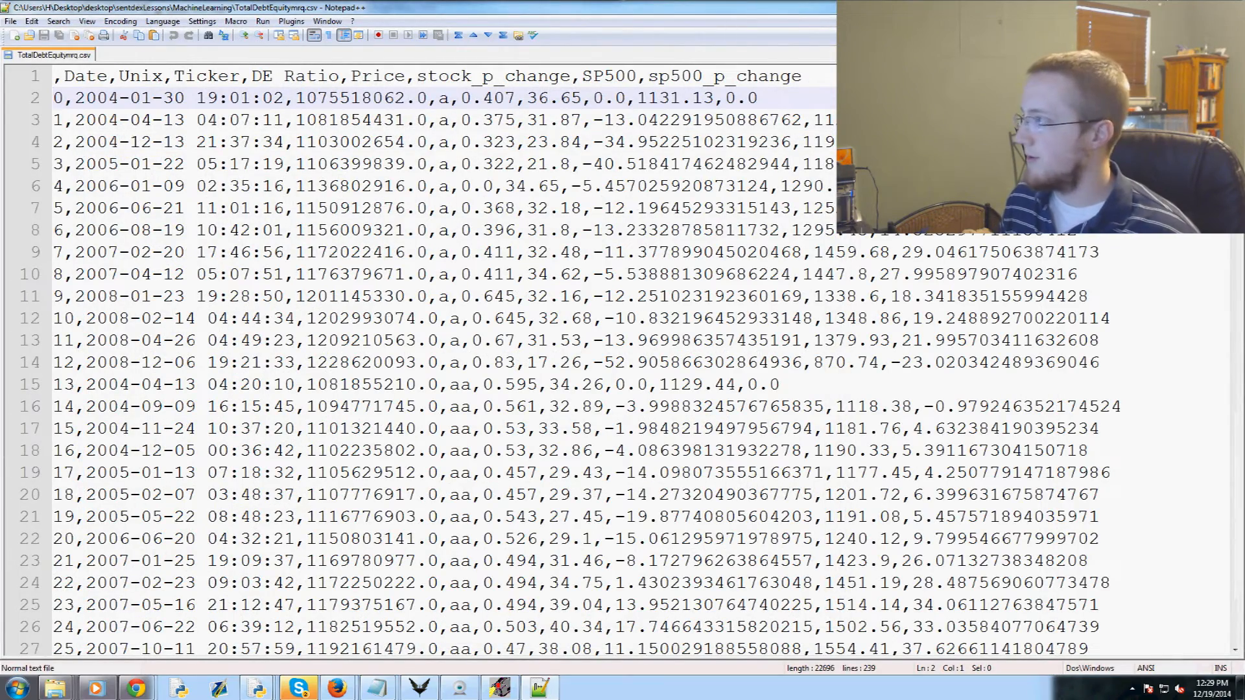
Scroll through the CSV rows to check the stock and S&P 500 percent-change columns for tickers like aa, aet, afl.
scroll("down", 3)
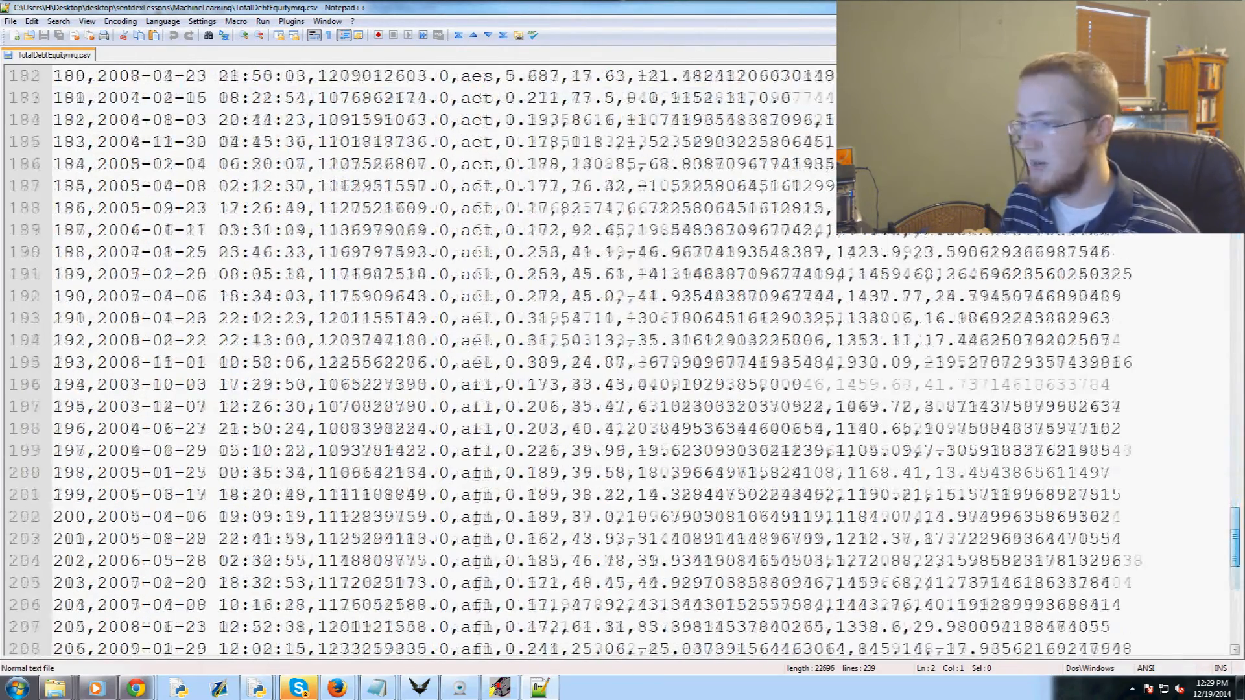
scroll("down", 3)
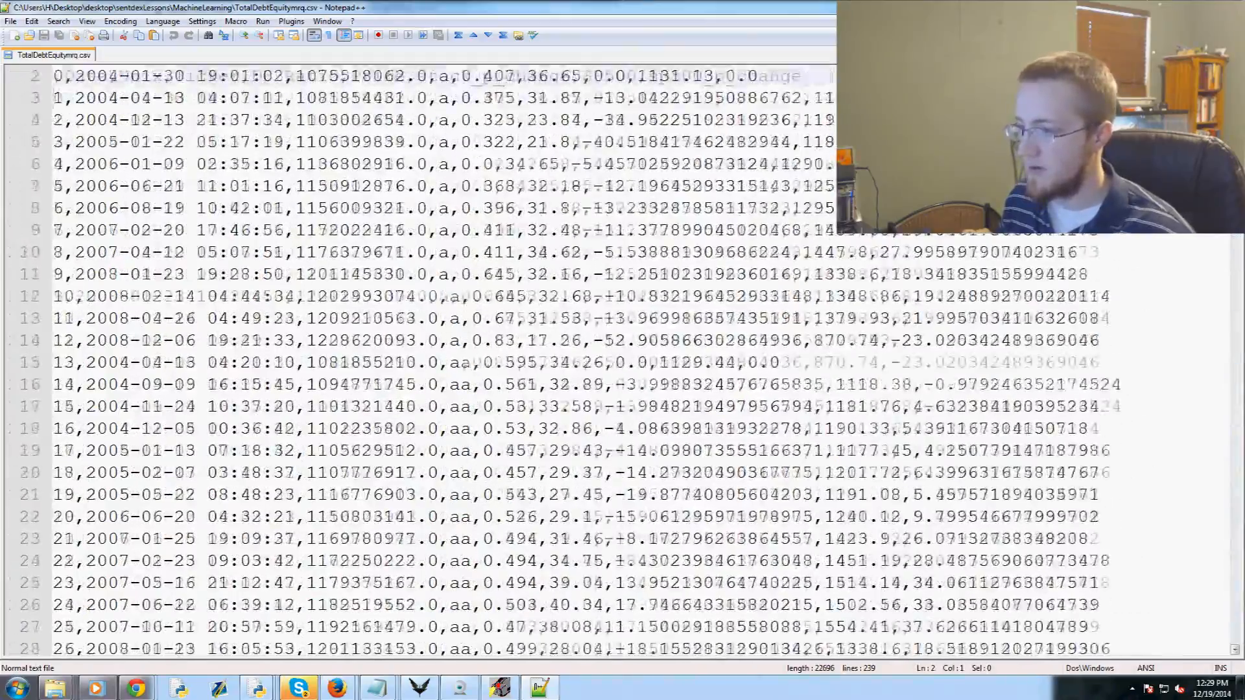
scroll("down", 3)
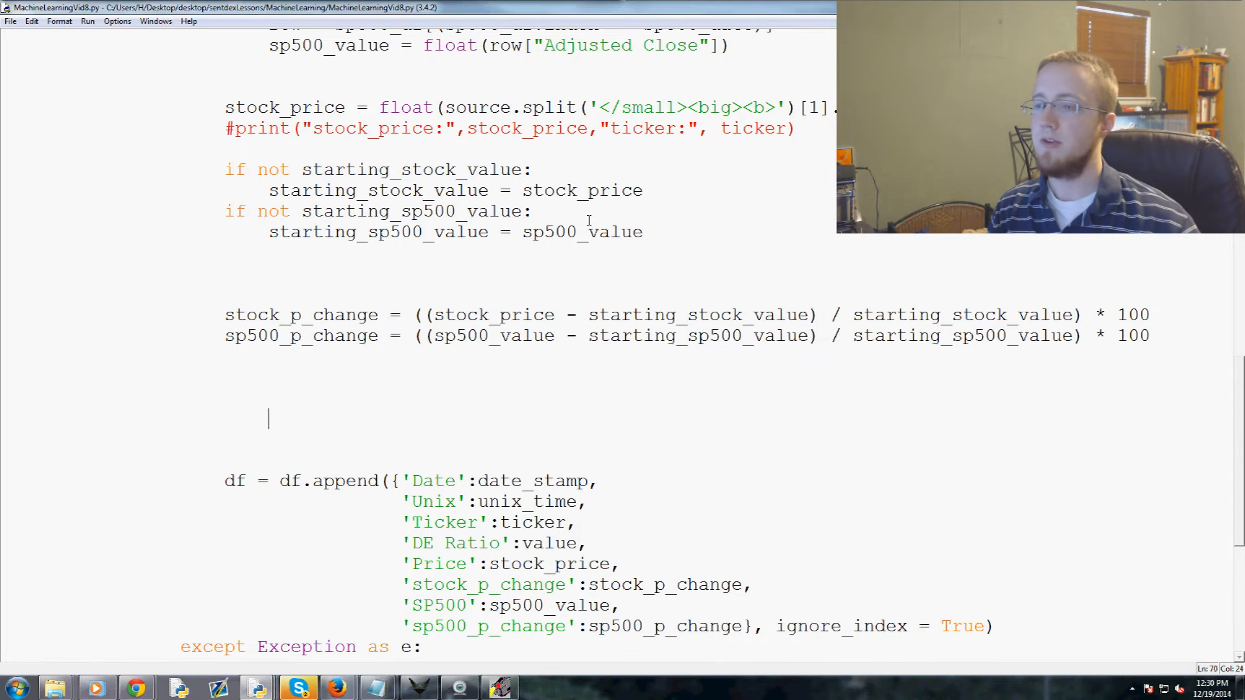
double_click(302, 314)
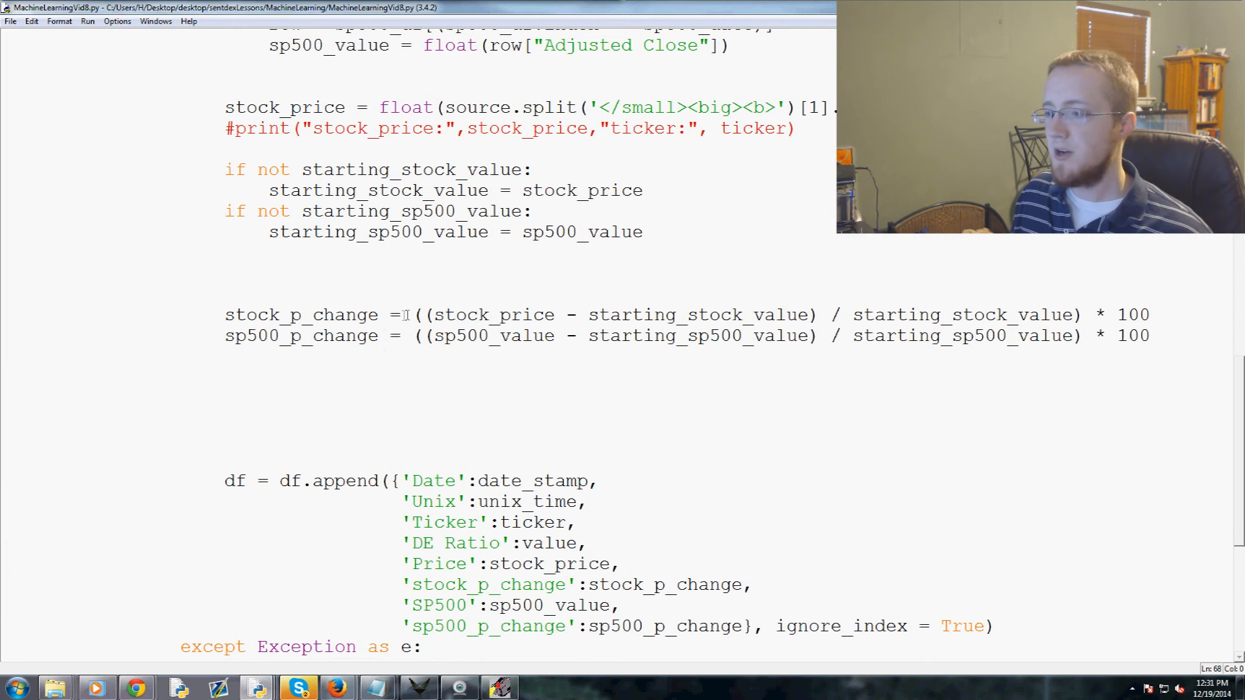
left_click_drag(427, 313, 1080, 313)
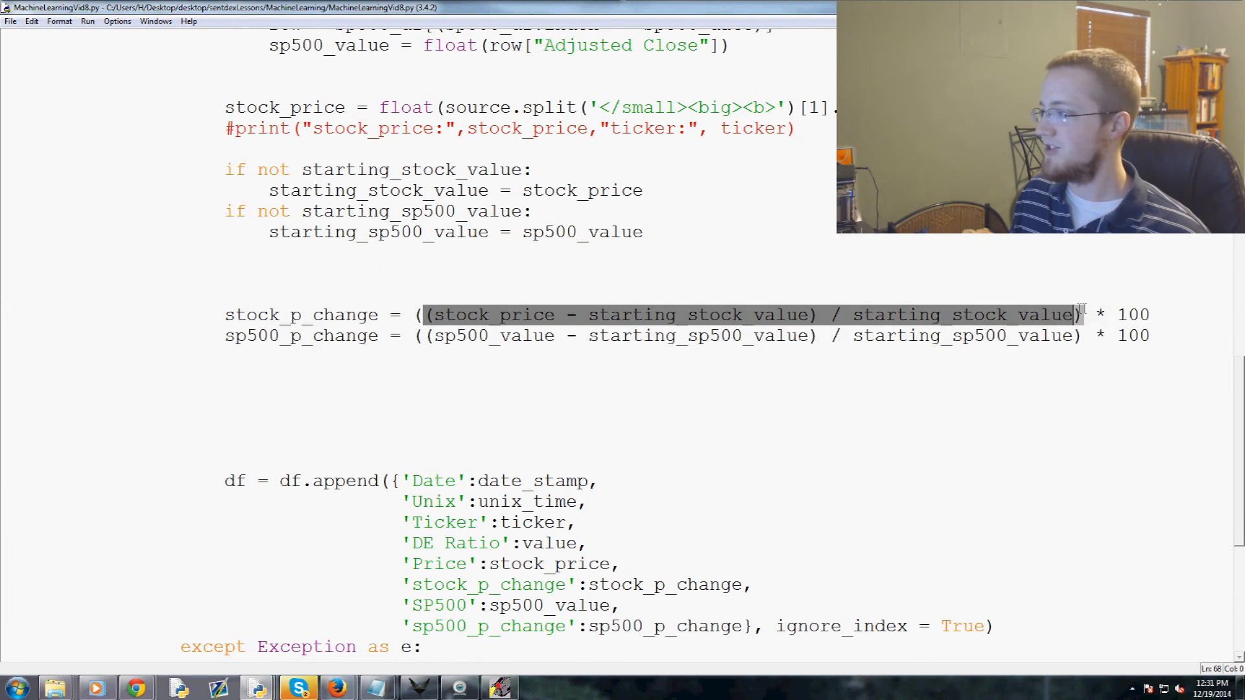